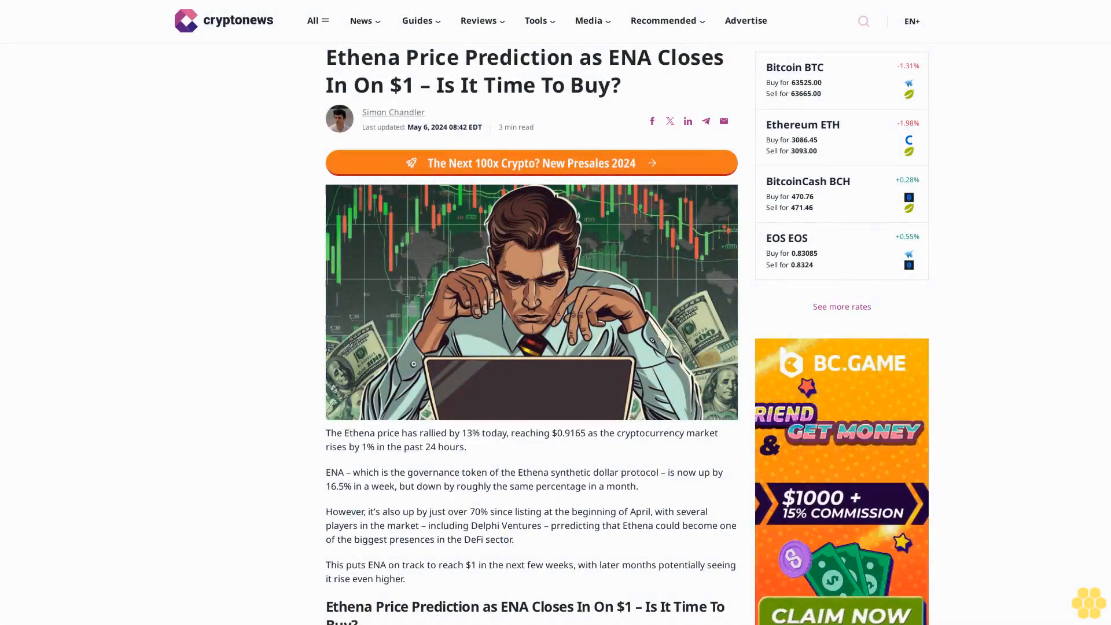
scroll("down", 3)
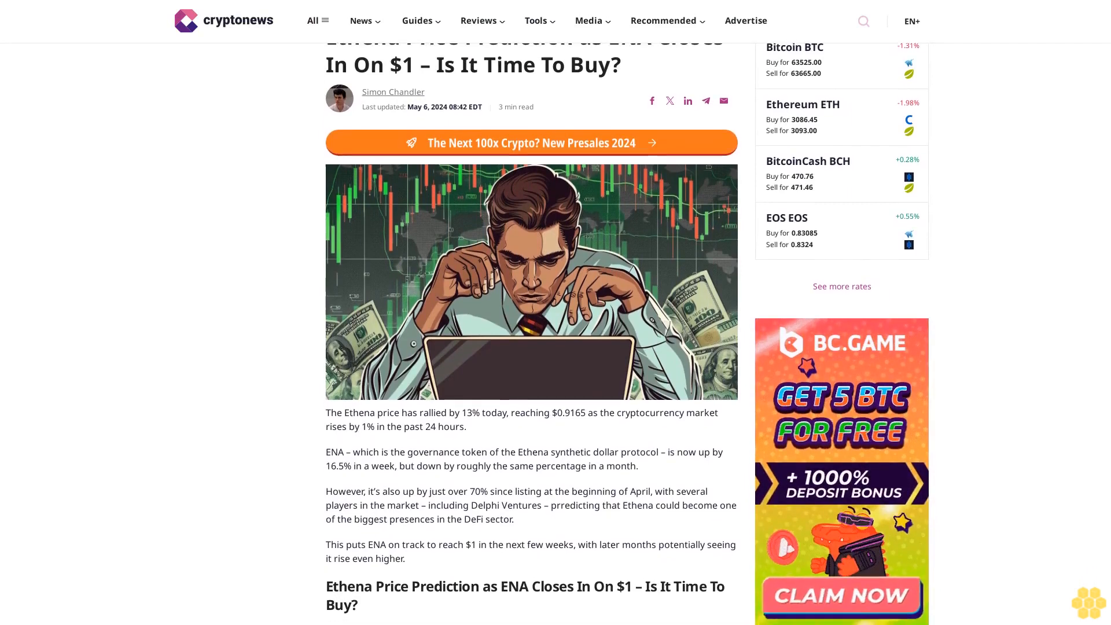
scroll("down", 3)
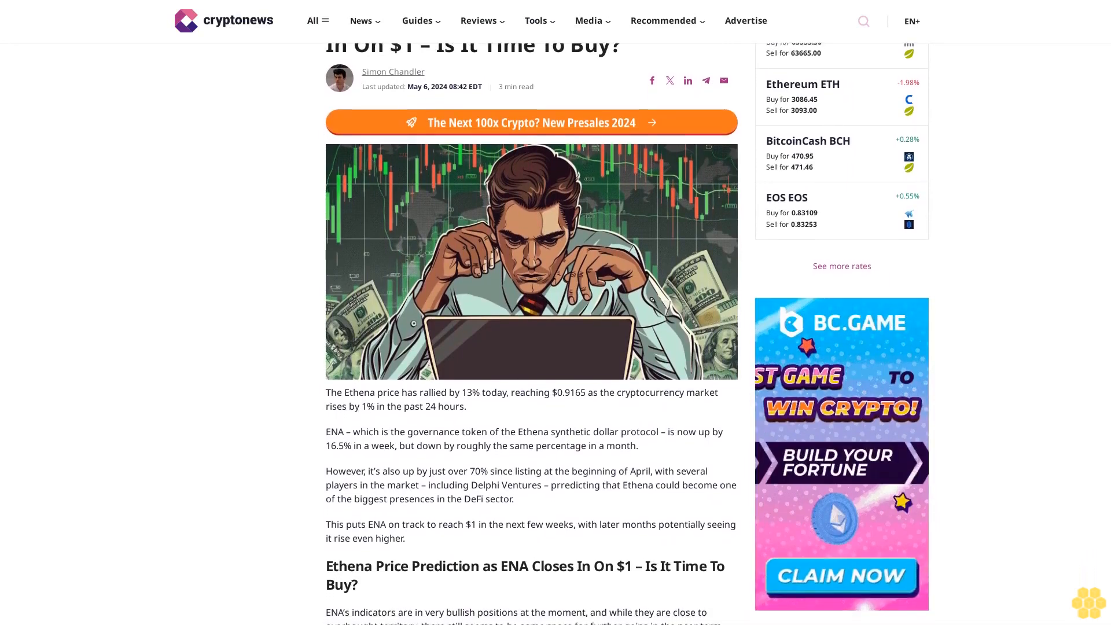
scroll("down", 3)
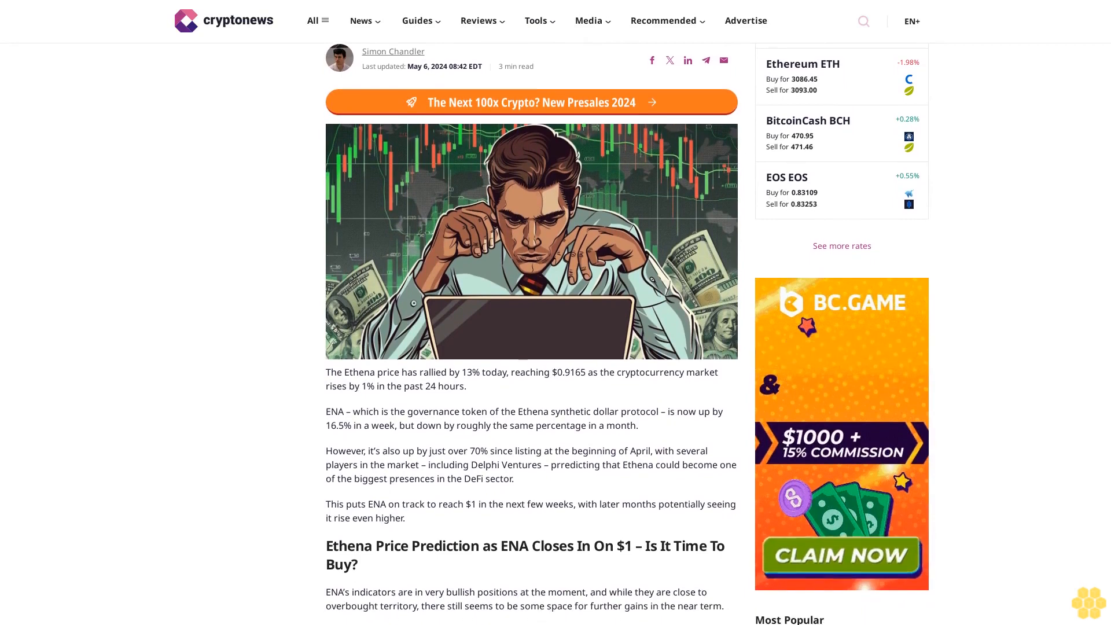
scroll("down", 3)
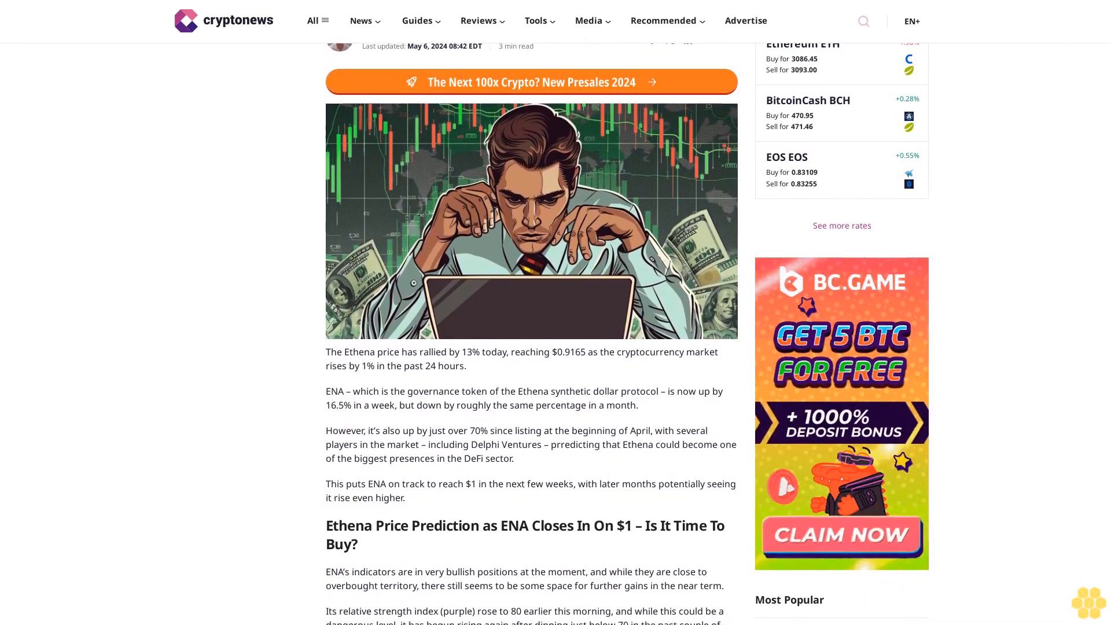
scroll("down", 3)
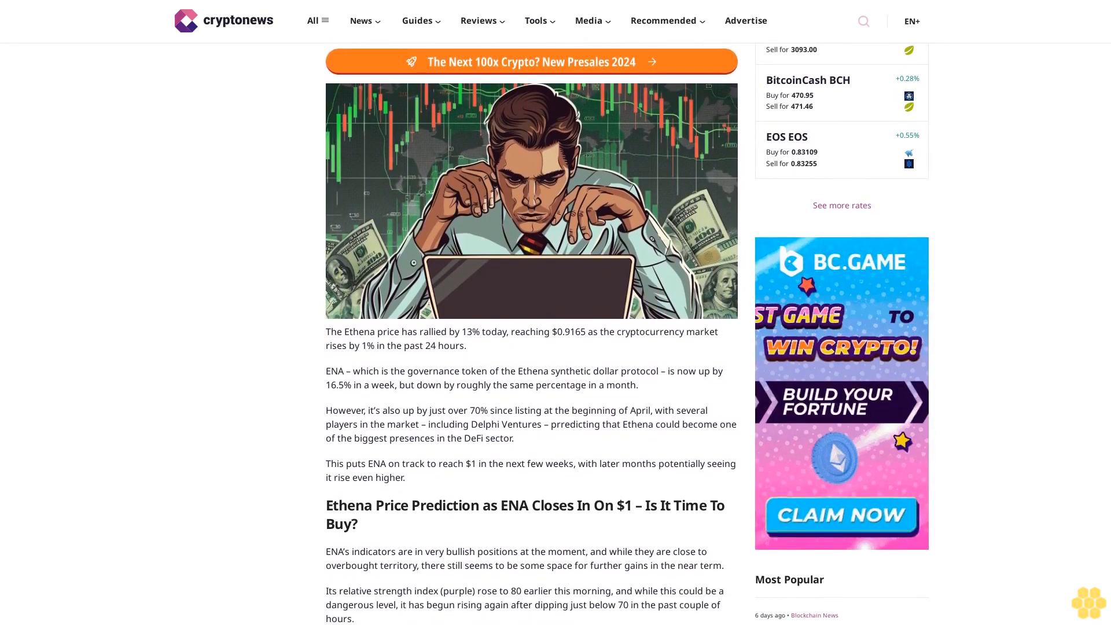
scroll("down", 3)
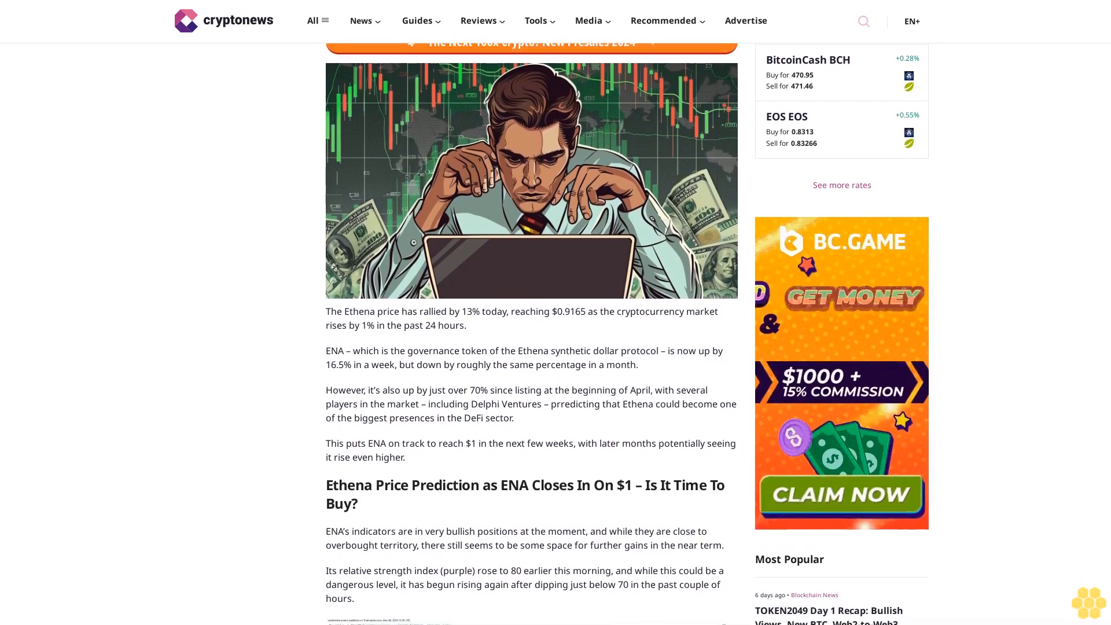
scroll("down", 3)
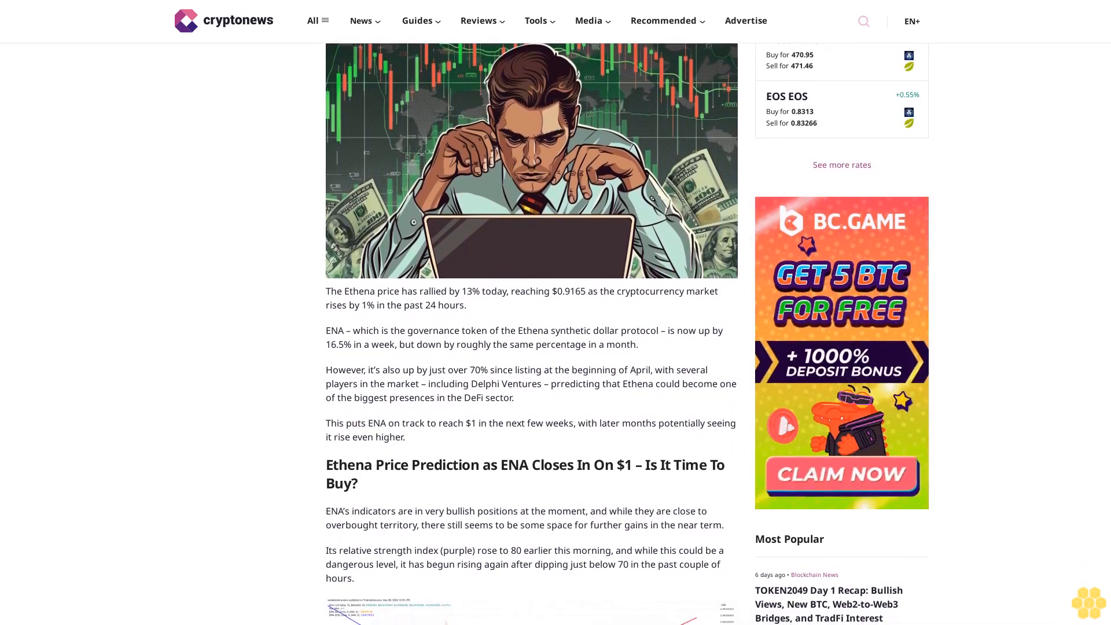
scroll("down", 3)
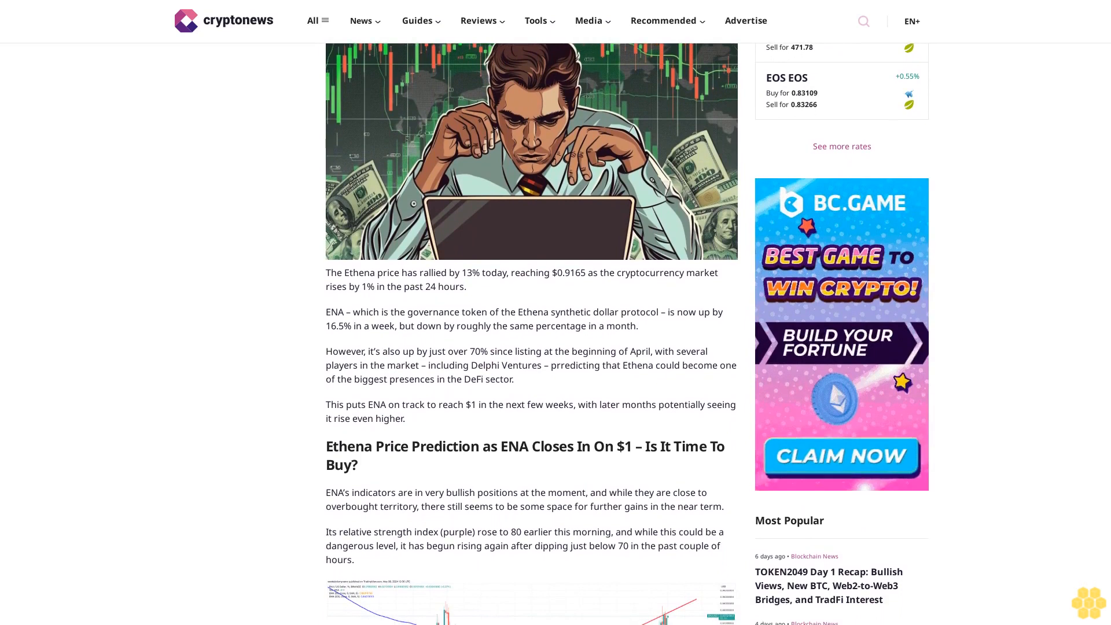
scroll("down", 3)
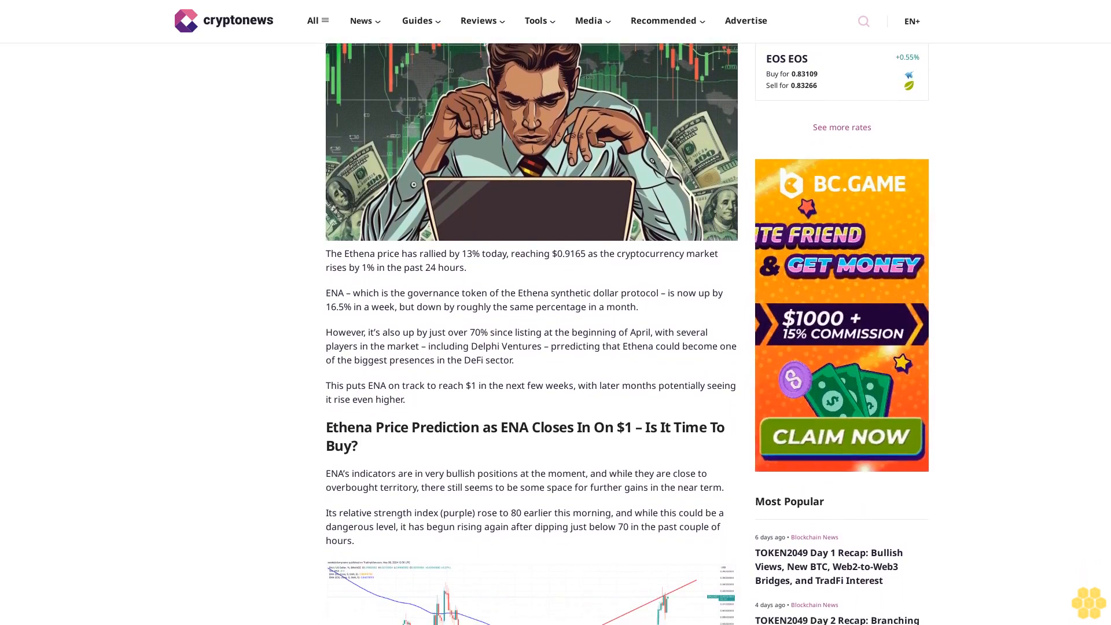
scroll("down", 3)
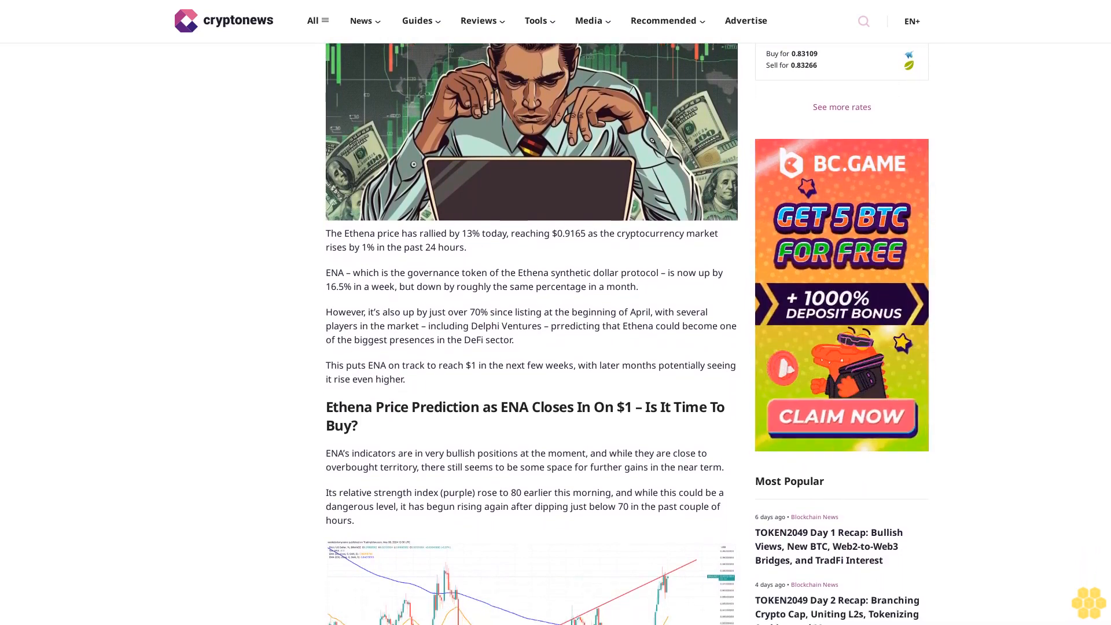
scroll("down", 3)
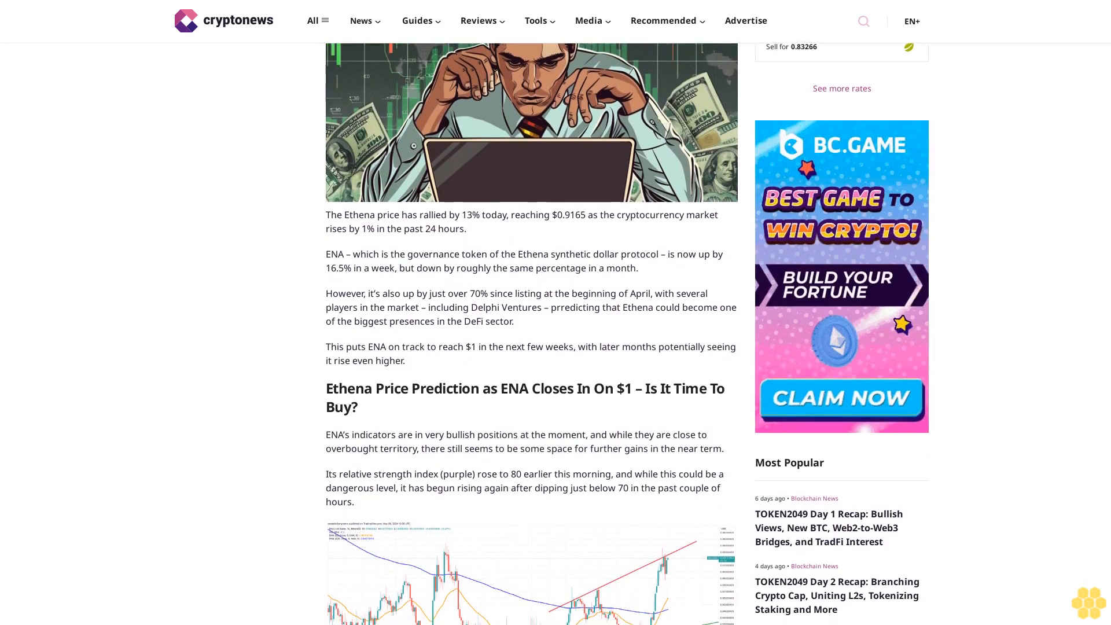
scroll("down", 3)
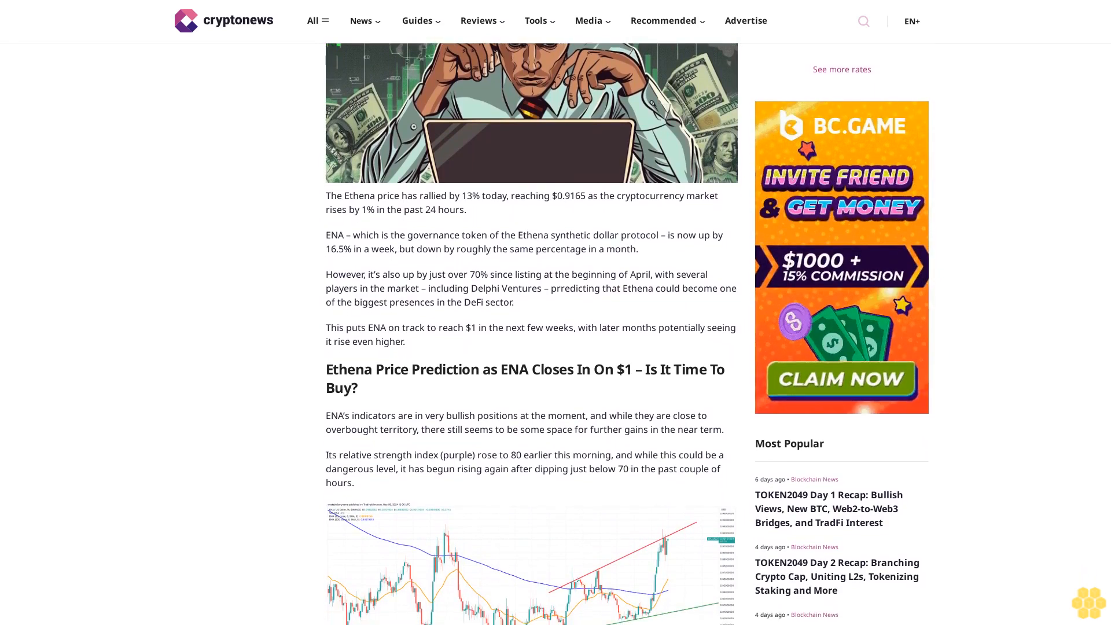
scroll("down", 3)
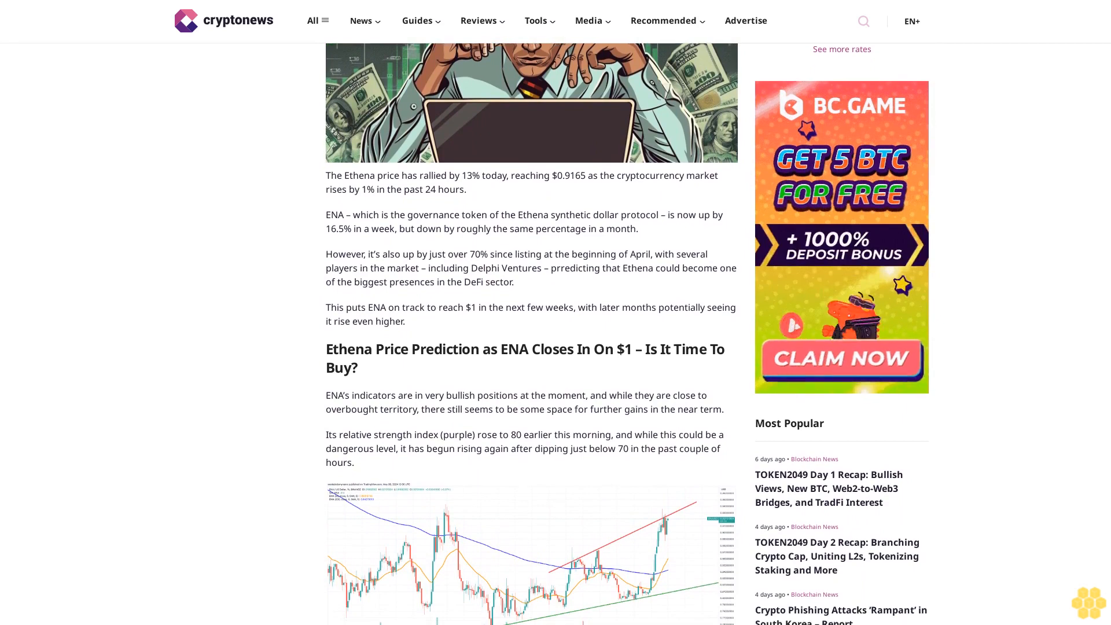
scroll("down", 3)
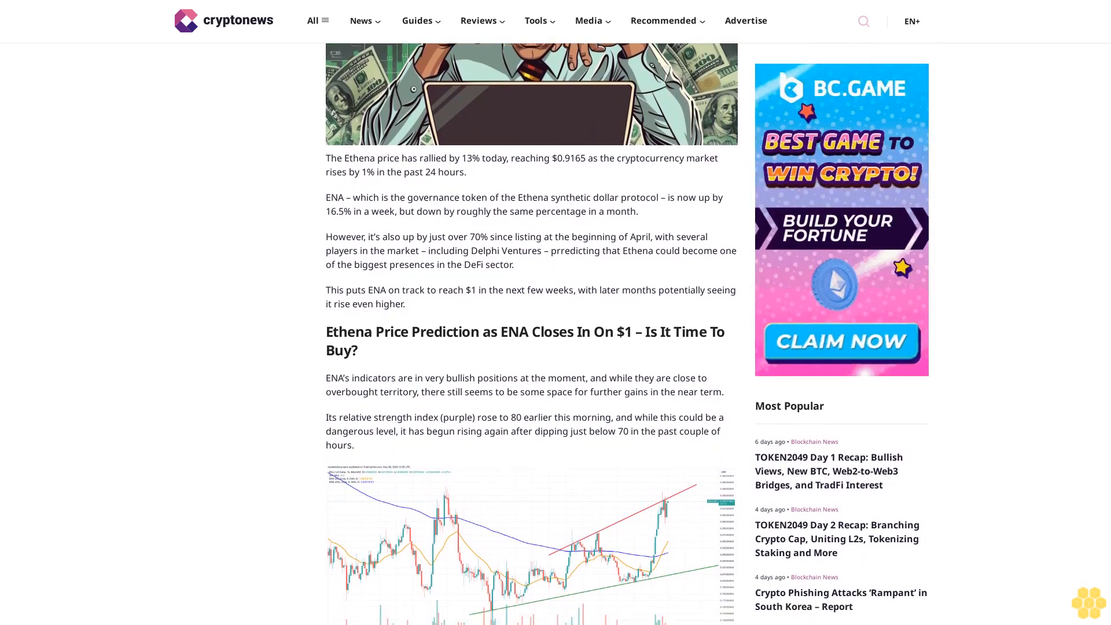
scroll("down", 3)
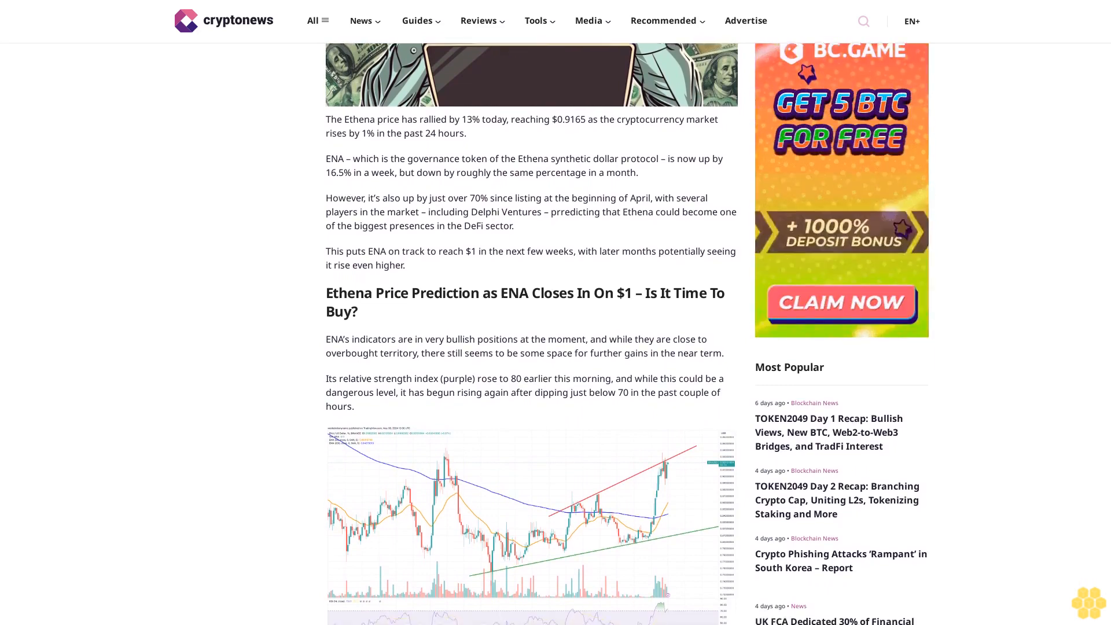
scroll("down", 3)
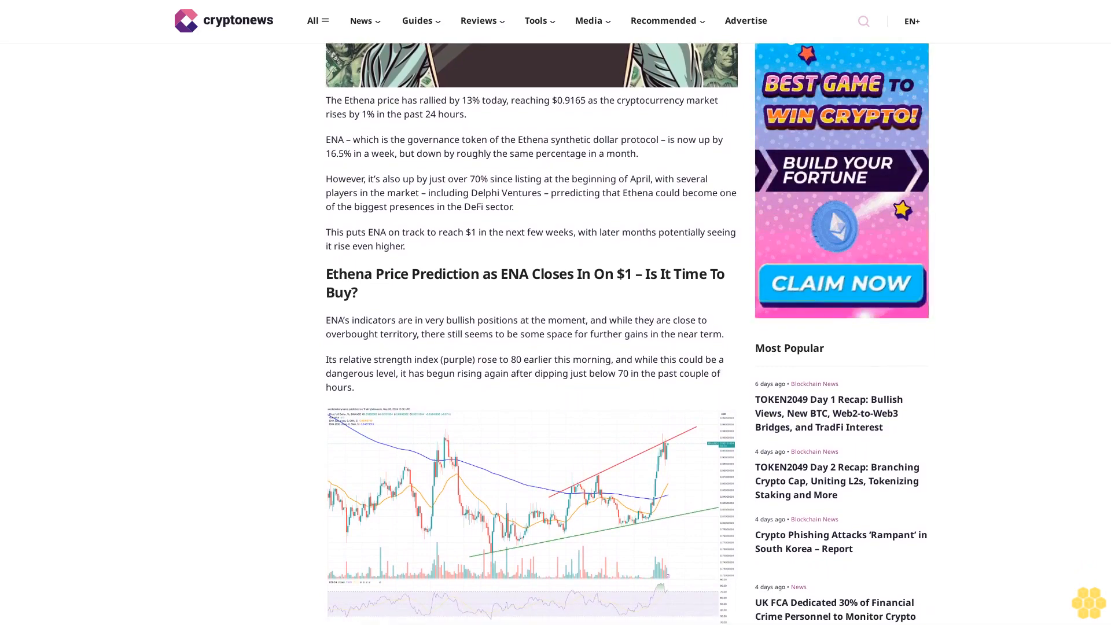
scroll("down", 3)
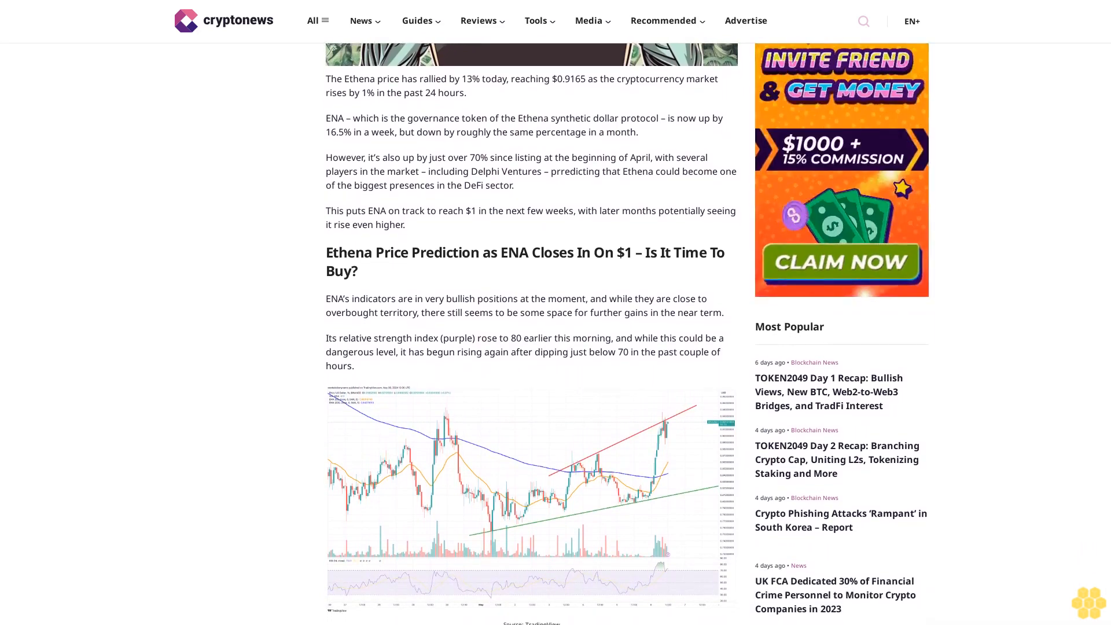
scroll("down", 3)
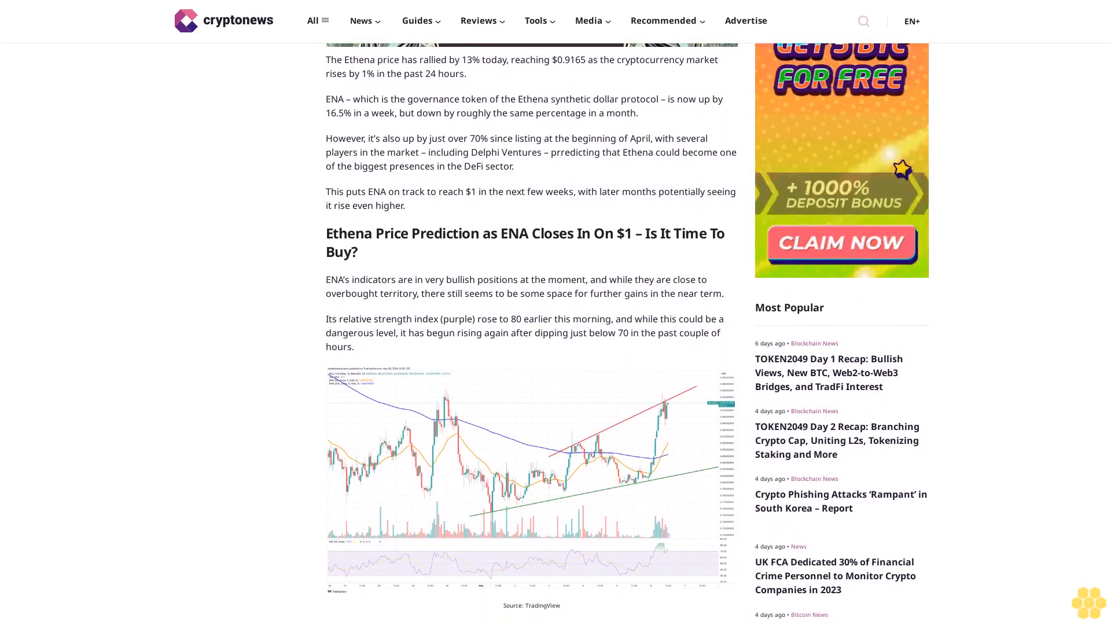
scroll("down", 3)
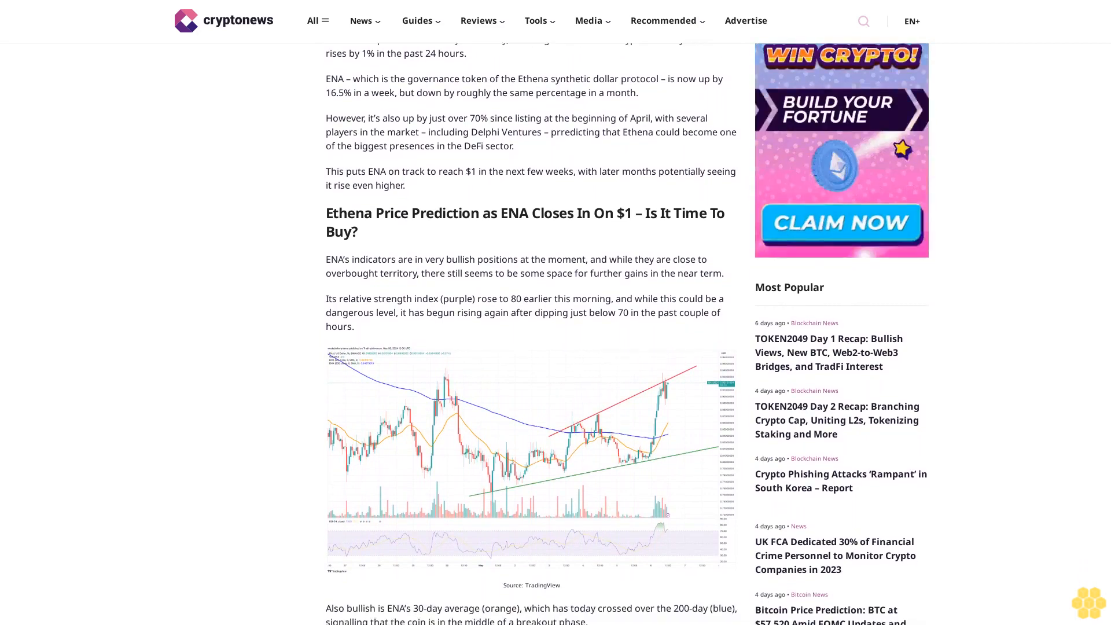
scroll("down", 3)
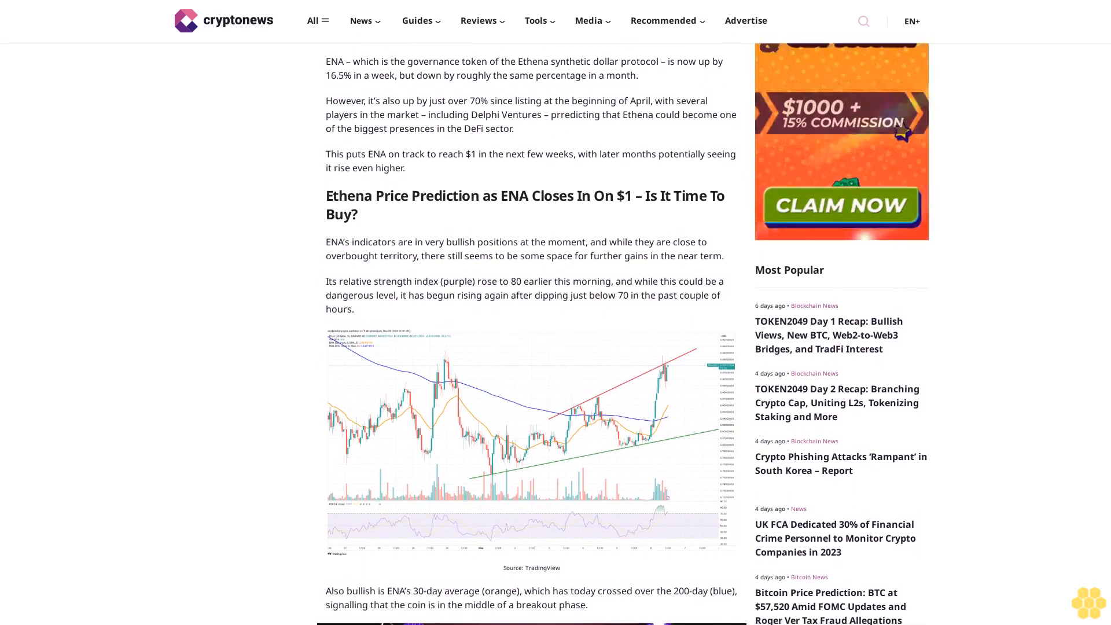
scroll("down", 3)
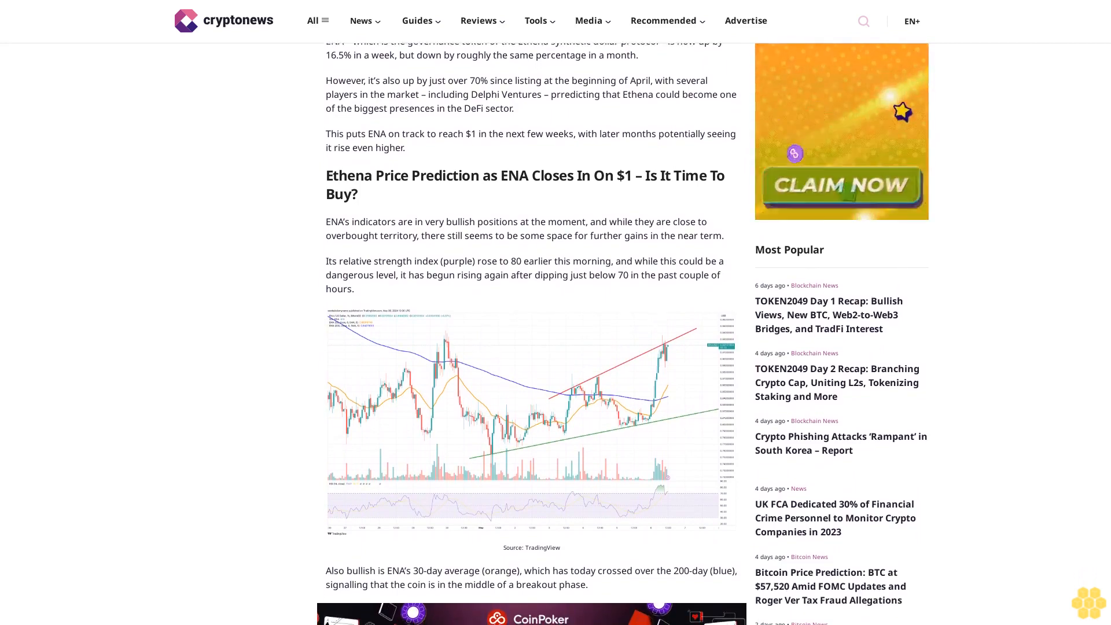
scroll("down", 3)
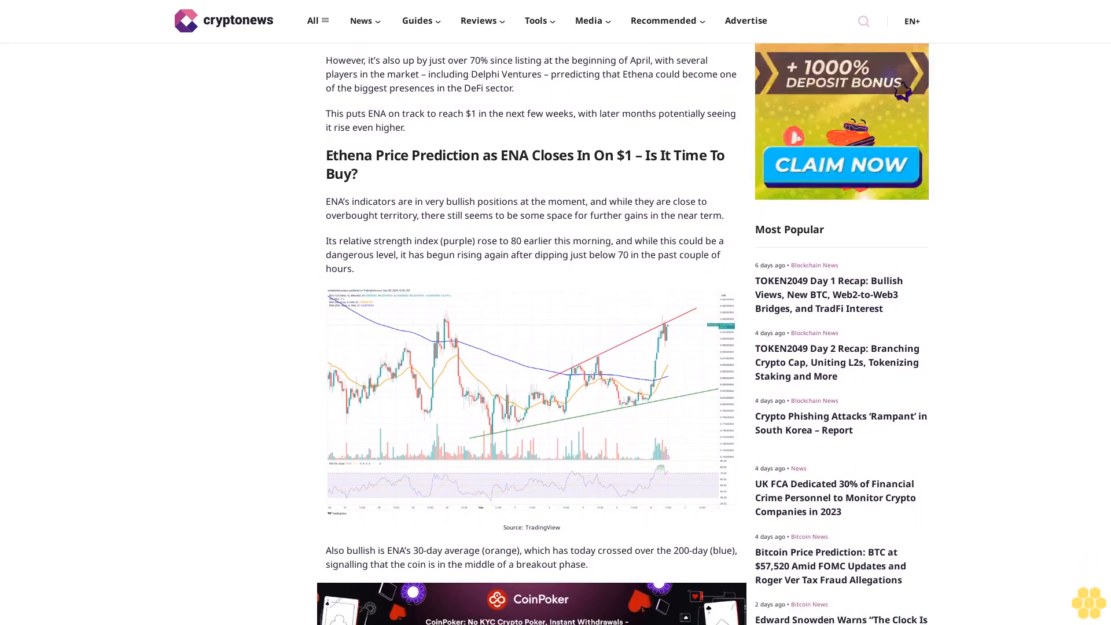
scroll("down", 3)
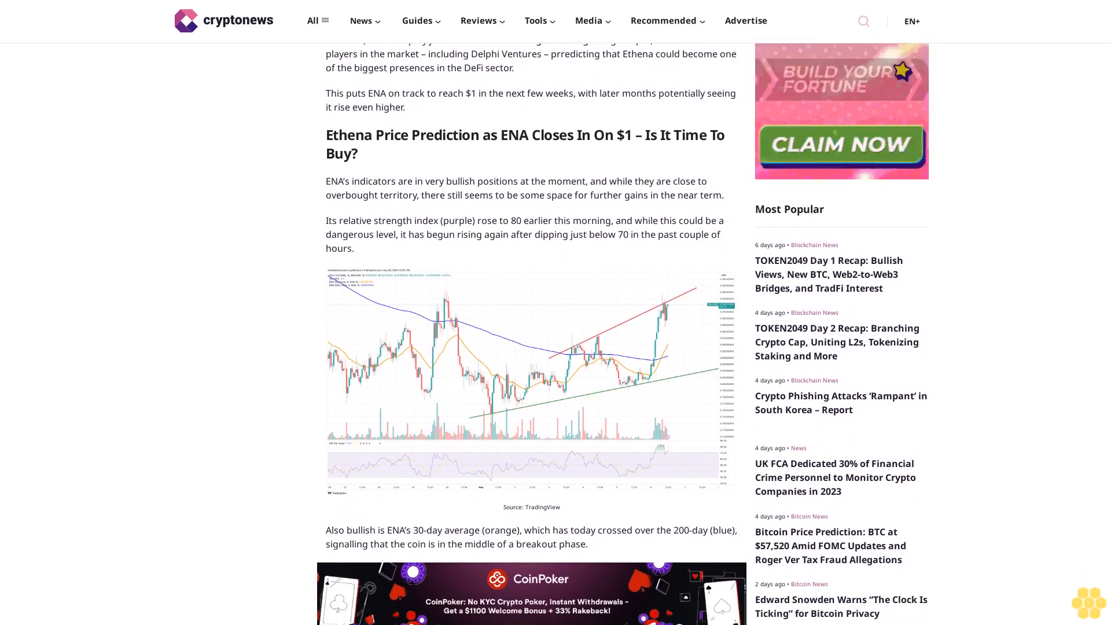
scroll("down", 3)
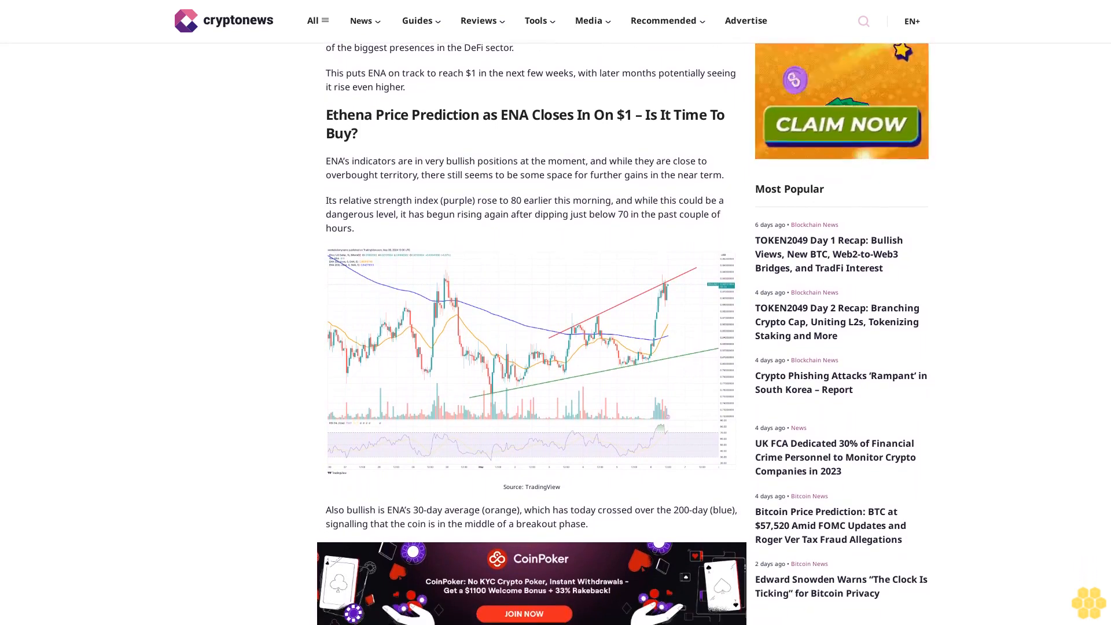
scroll("down", 3)
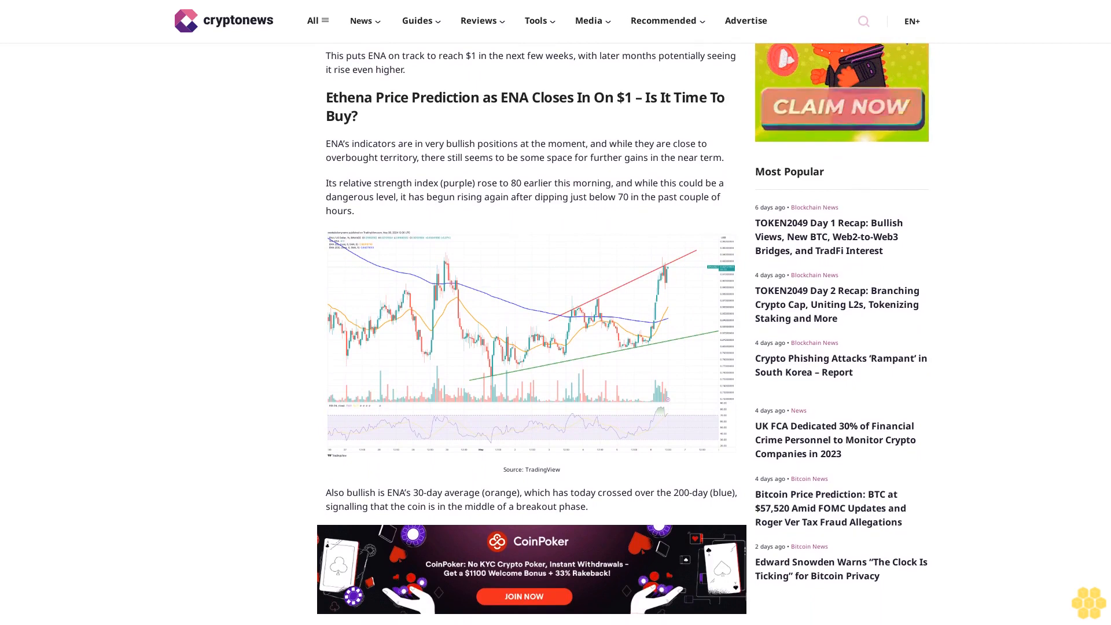
scroll("down", 3)
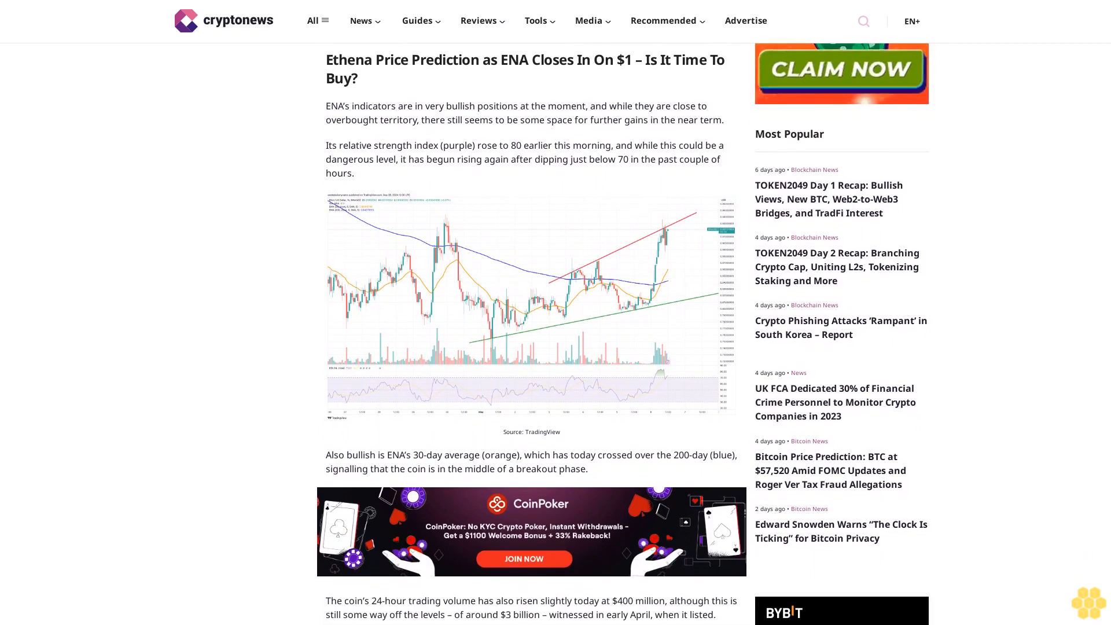
scroll("down", 3)
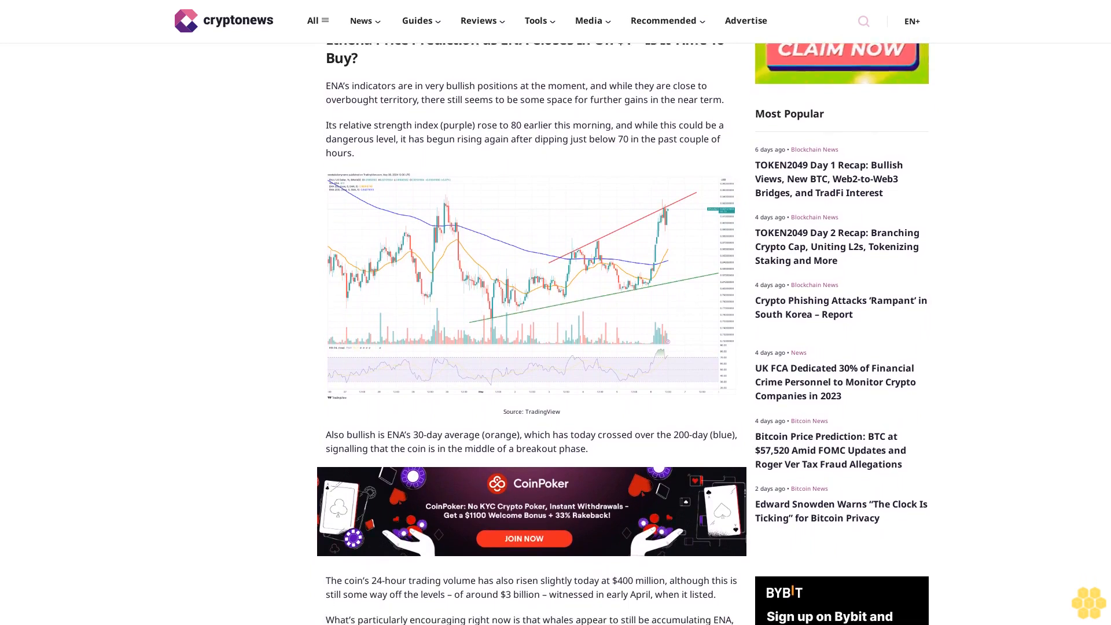
scroll("down", 3)
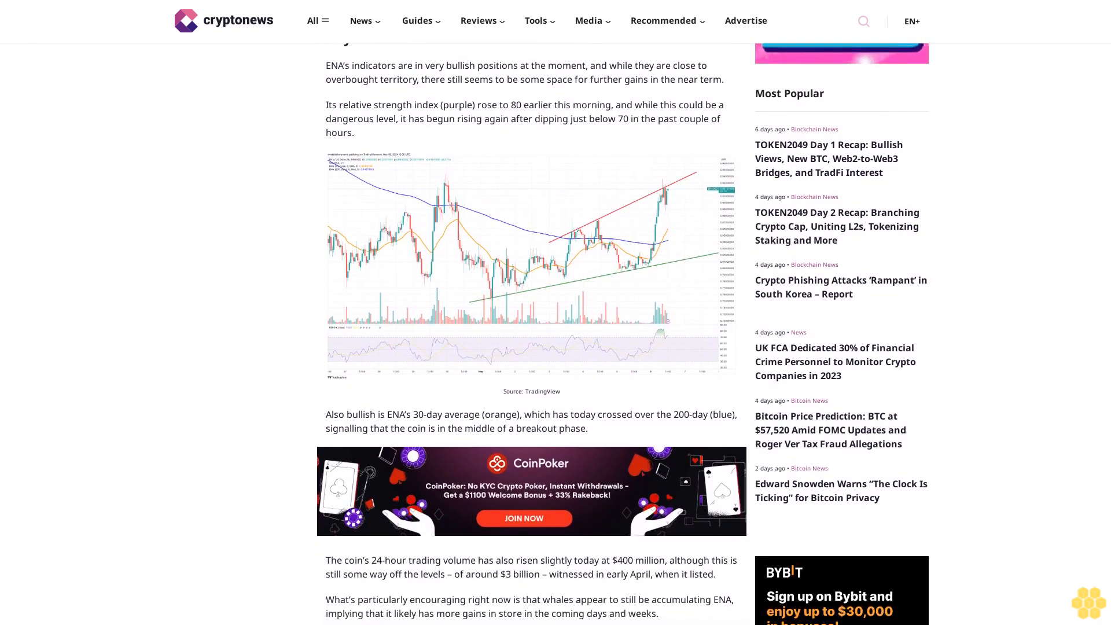
scroll("down", 3)
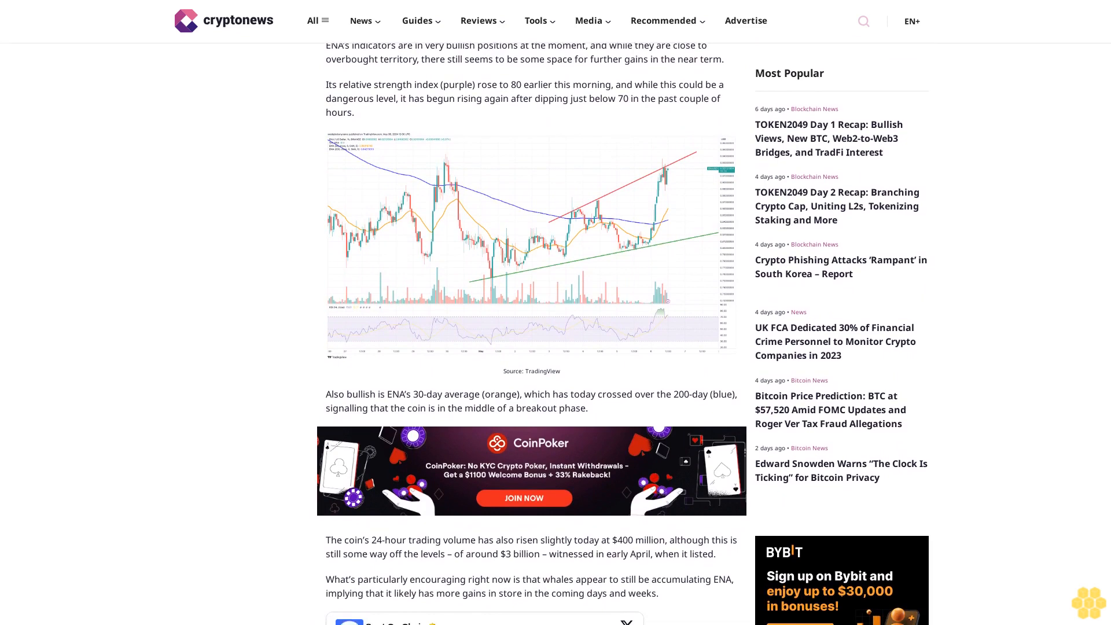
scroll("down", 3)
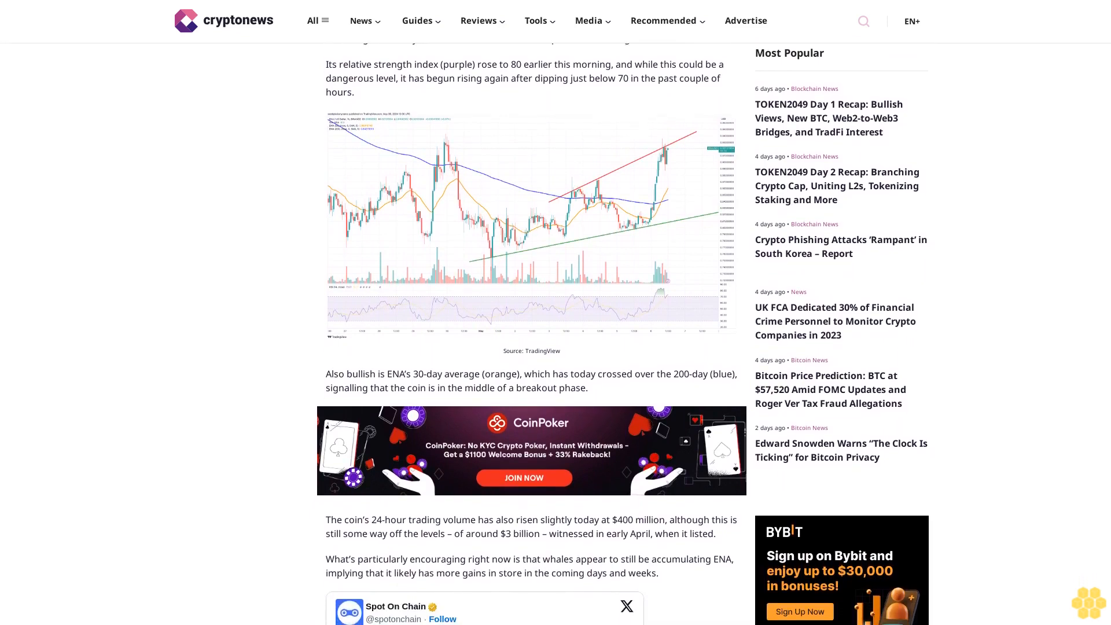
scroll("down", 3)
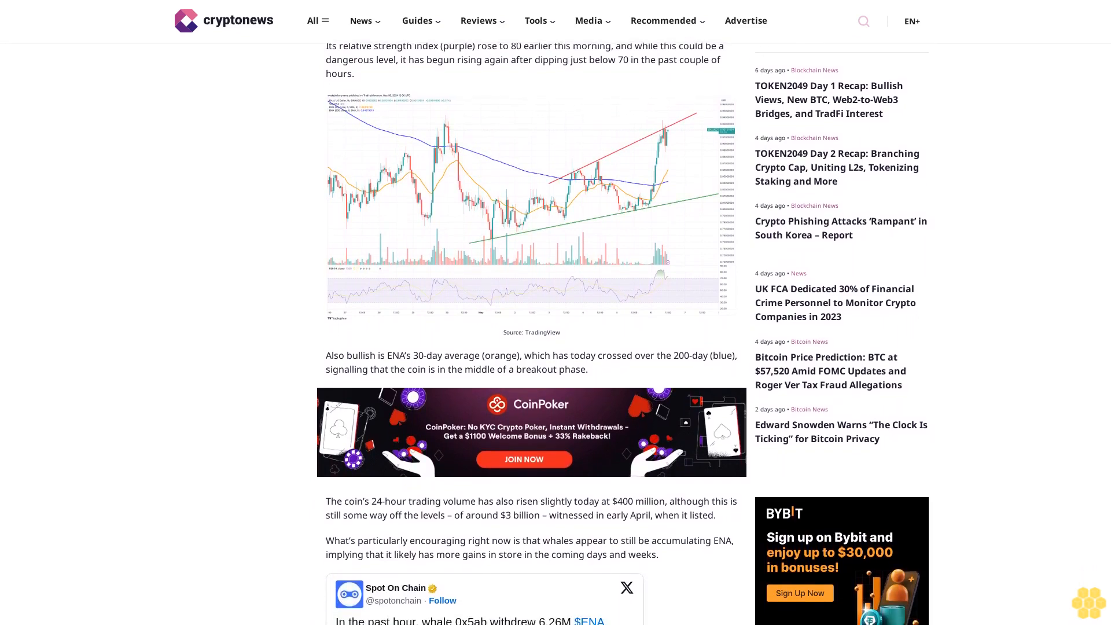
scroll("down", 3)
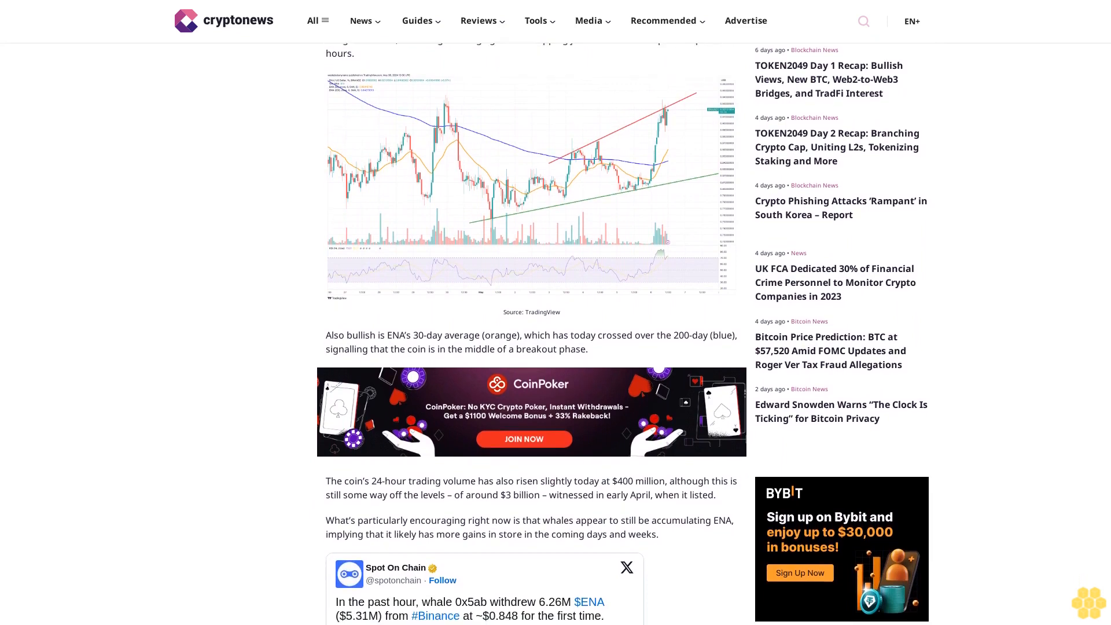
scroll("down", 3)
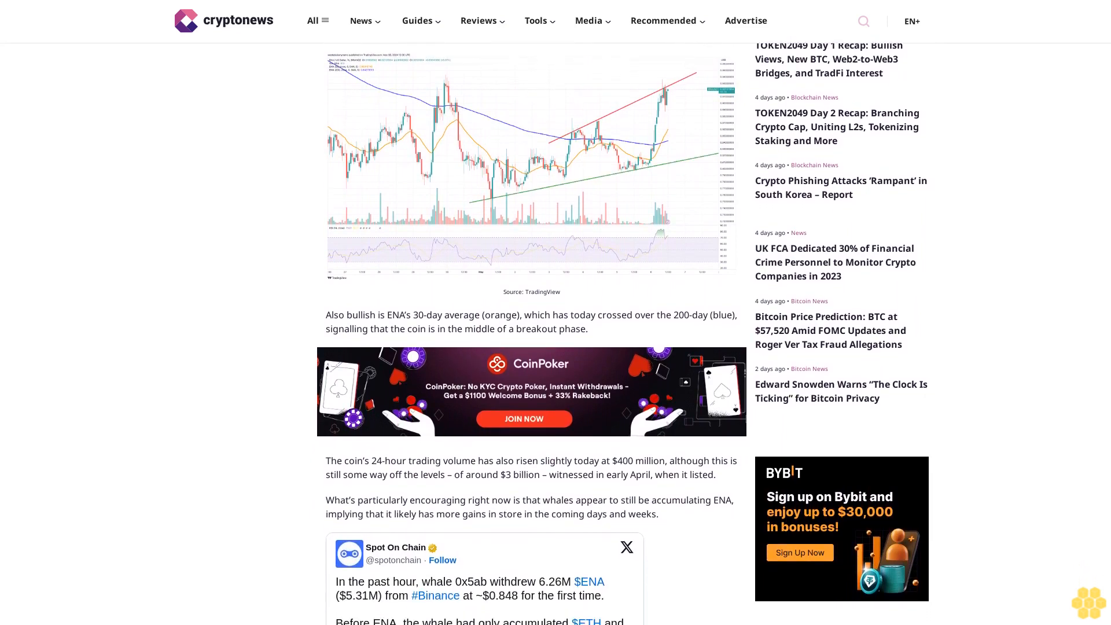
scroll("down", 3)
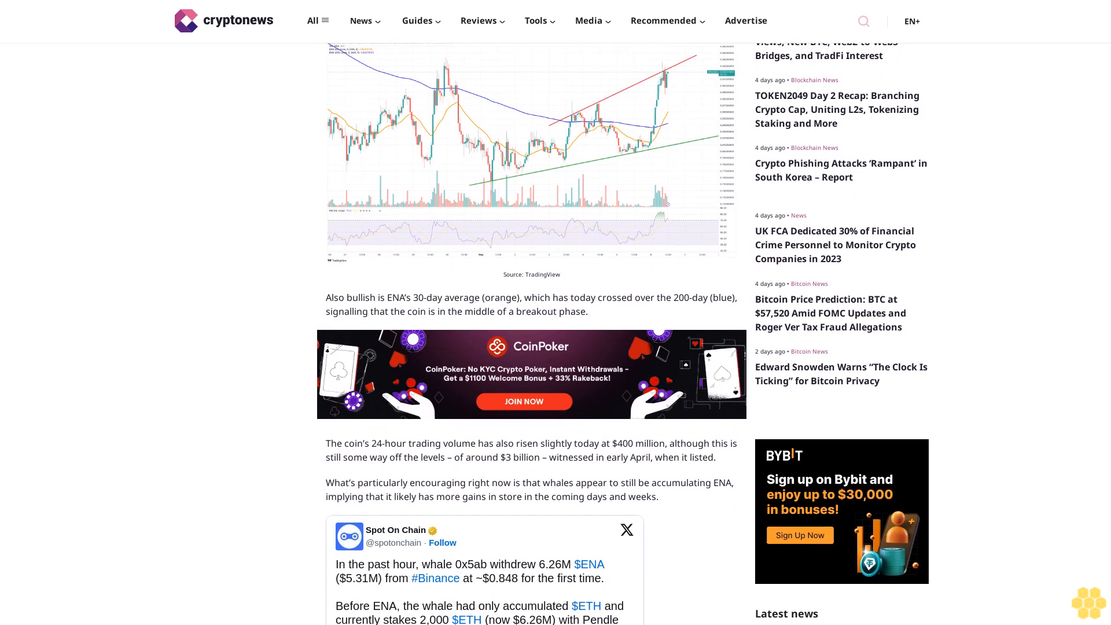
scroll("down", 3)
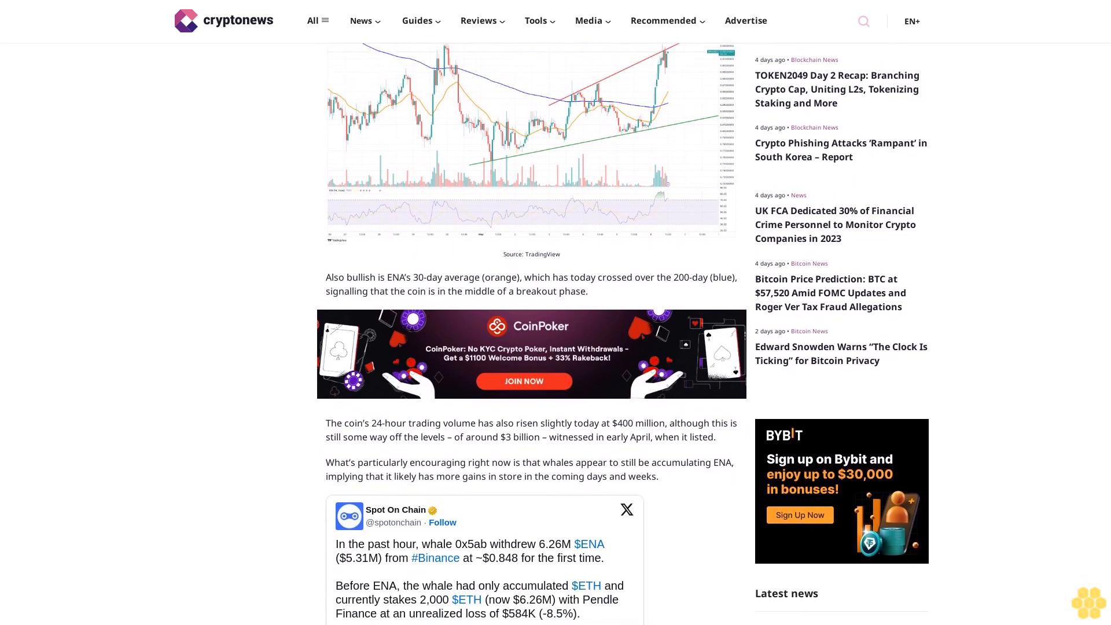
scroll("down", 3)
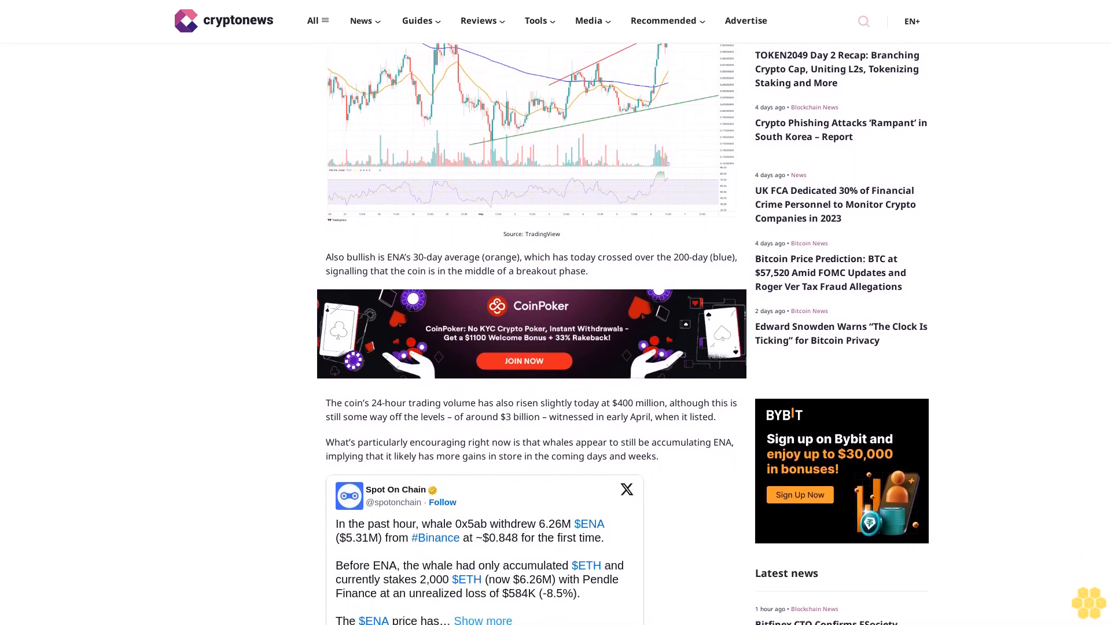
scroll("down", 3)
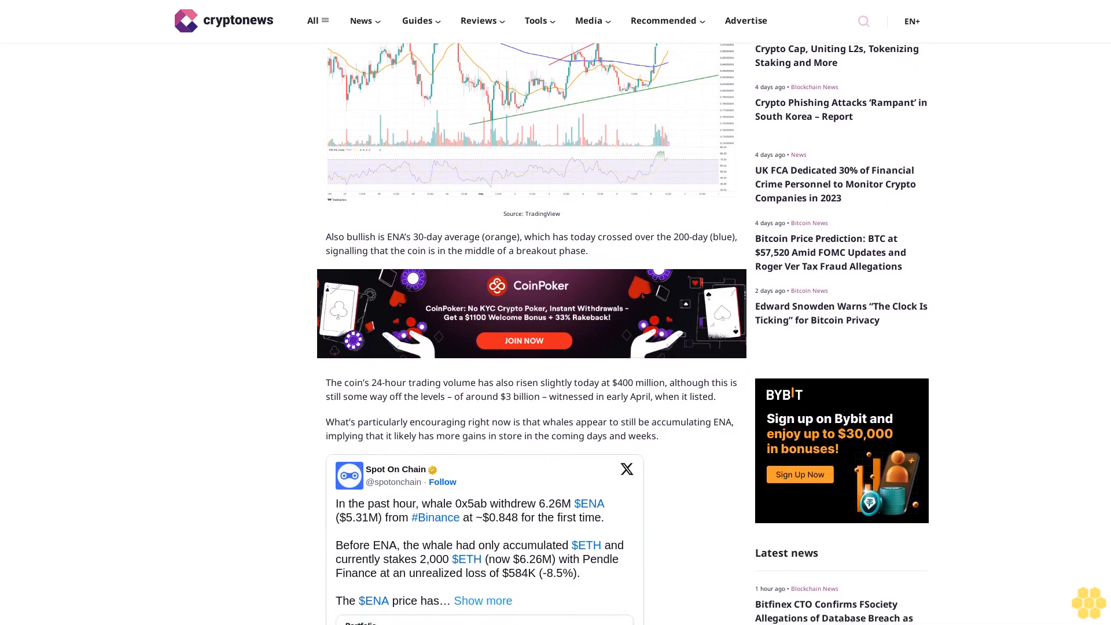
scroll("down", 3)
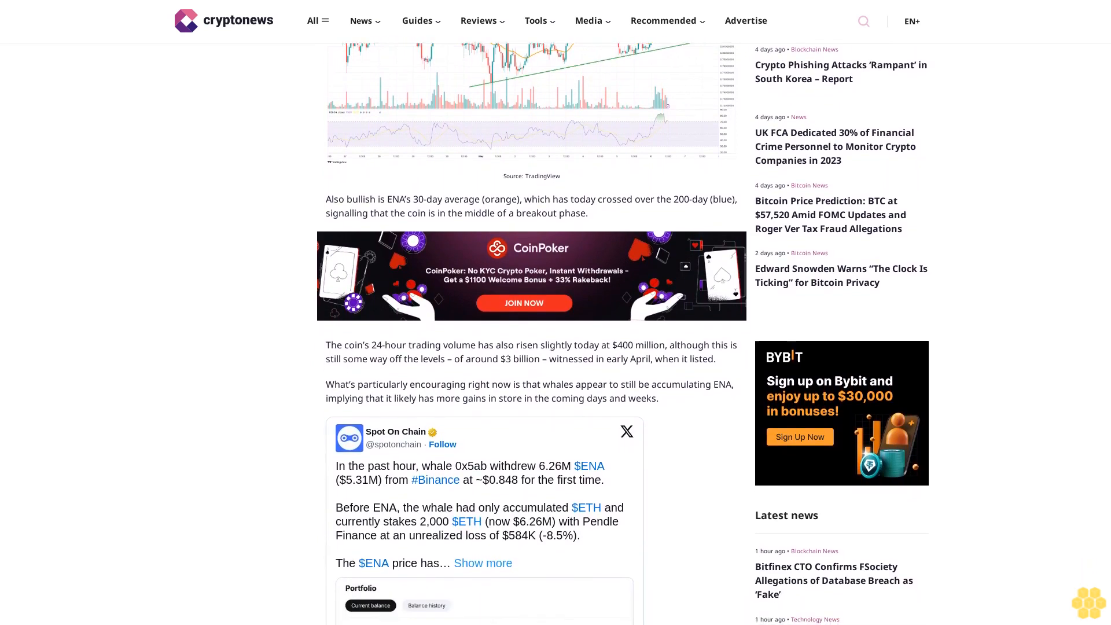
scroll("down", 3)
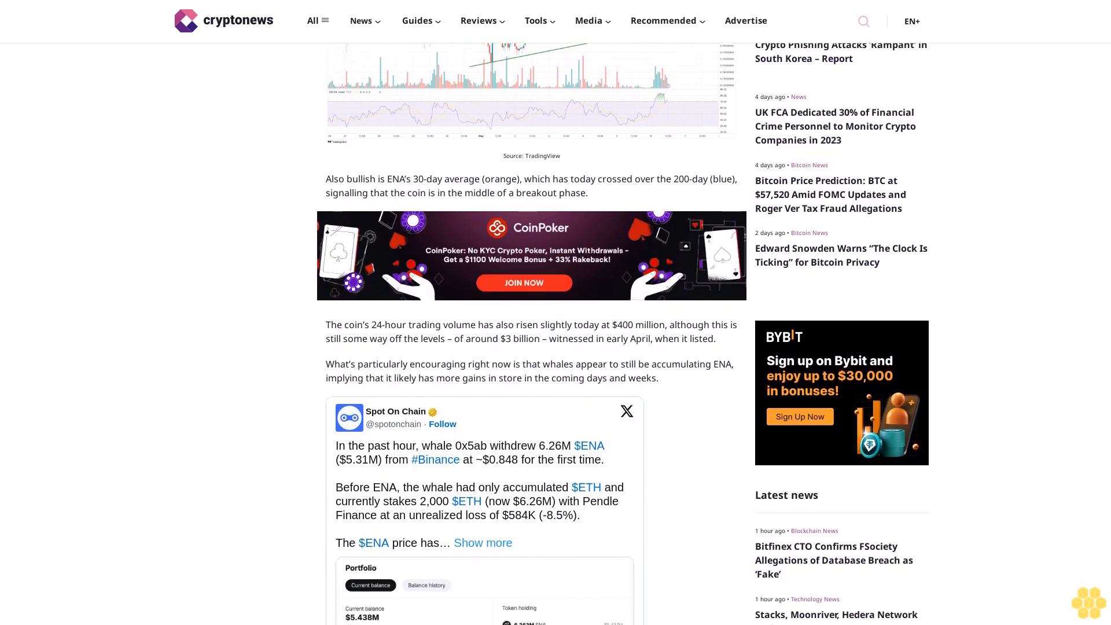
scroll("down", 3)
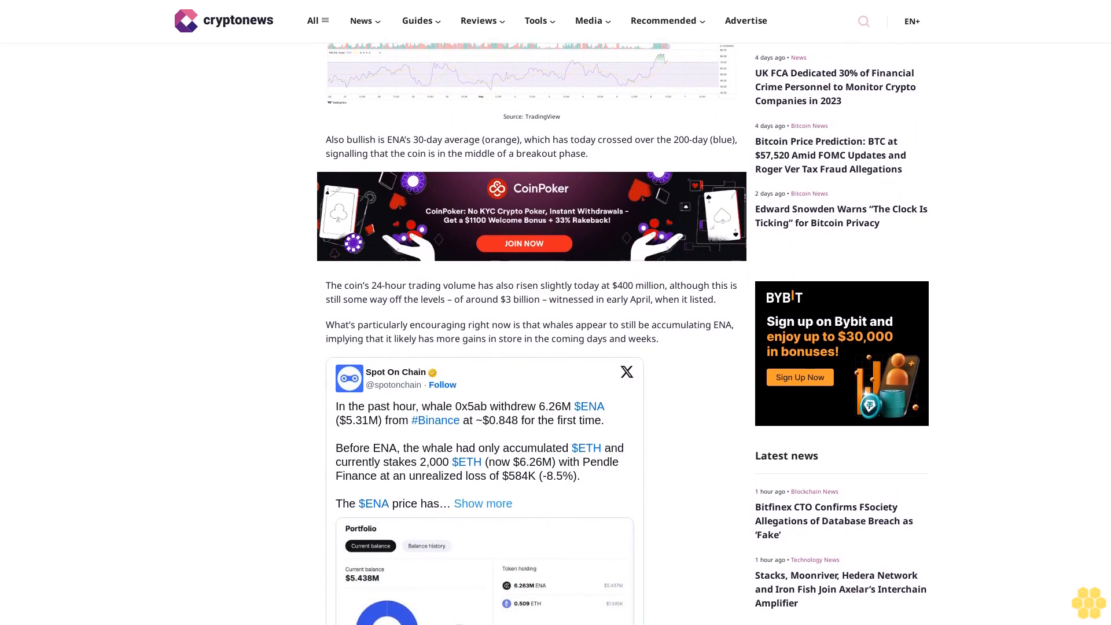
scroll("down", 3)
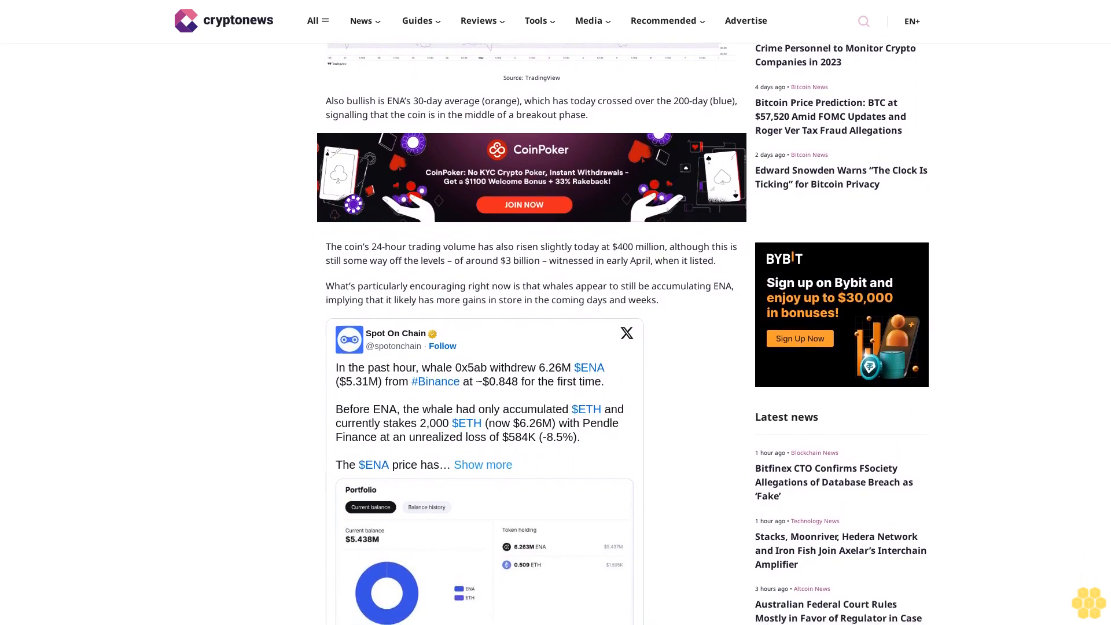
scroll("down", 3)
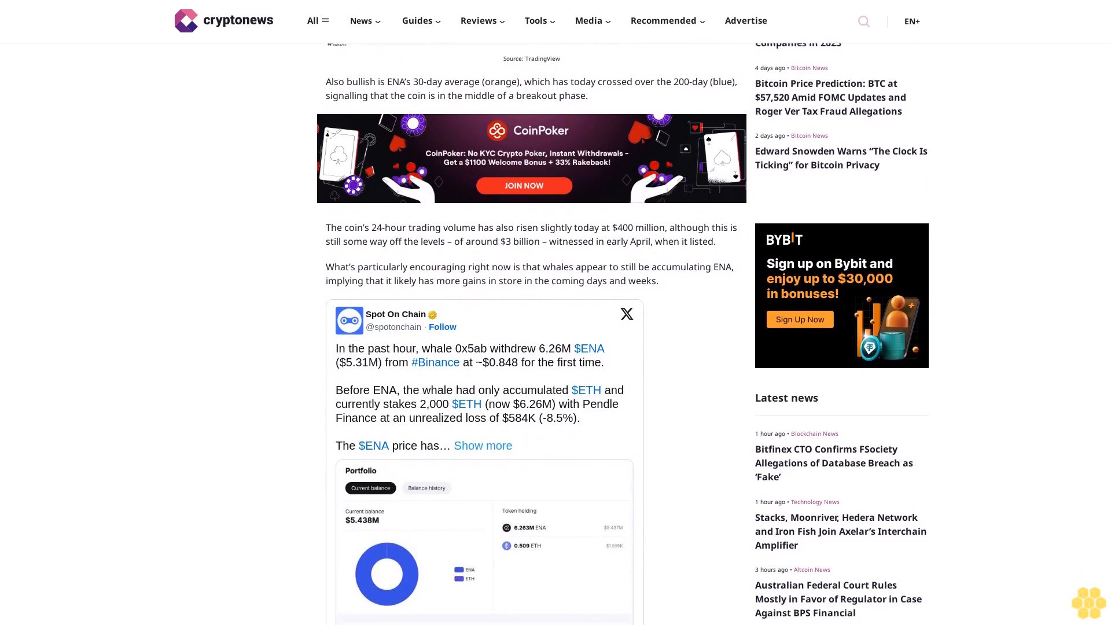
scroll("down", 3)
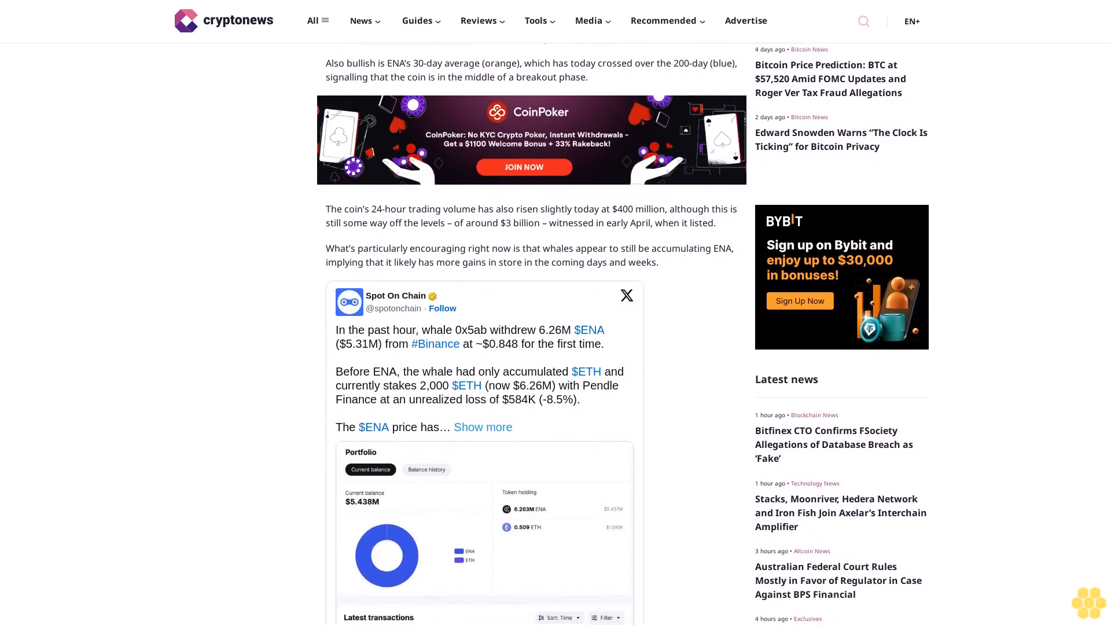
scroll("down", 3)
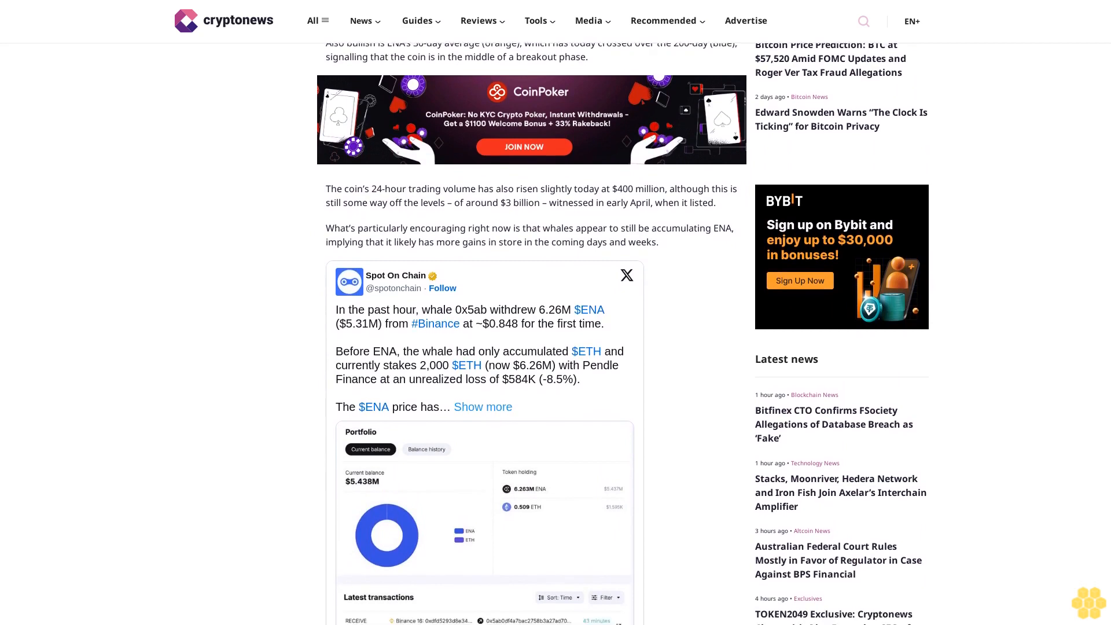
scroll("down", 3)
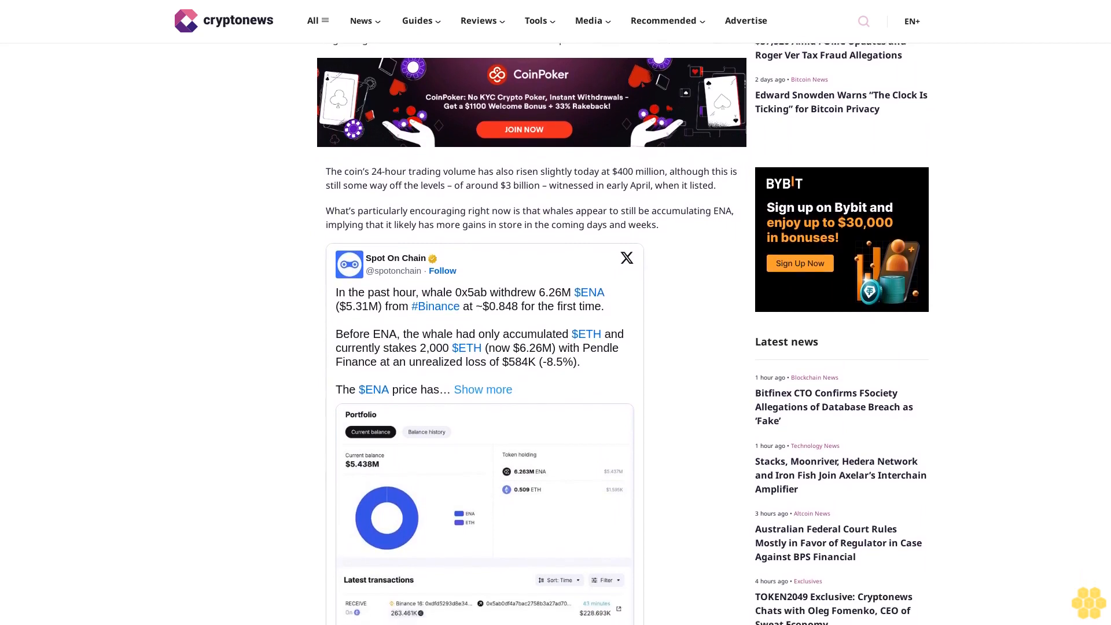
scroll("down", 3)
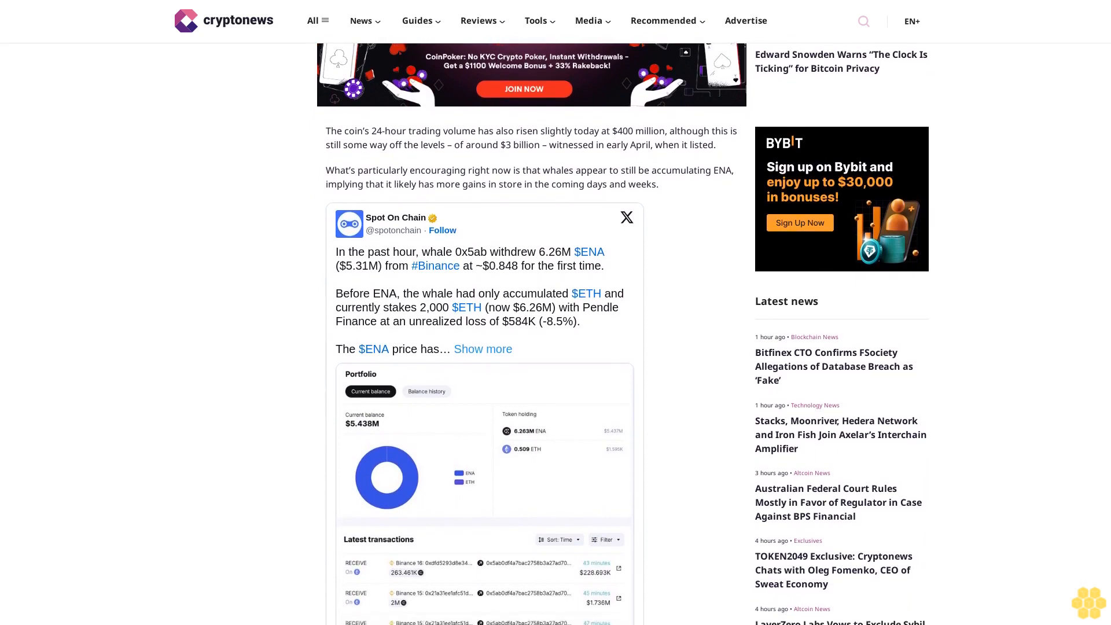
scroll("down", 3)
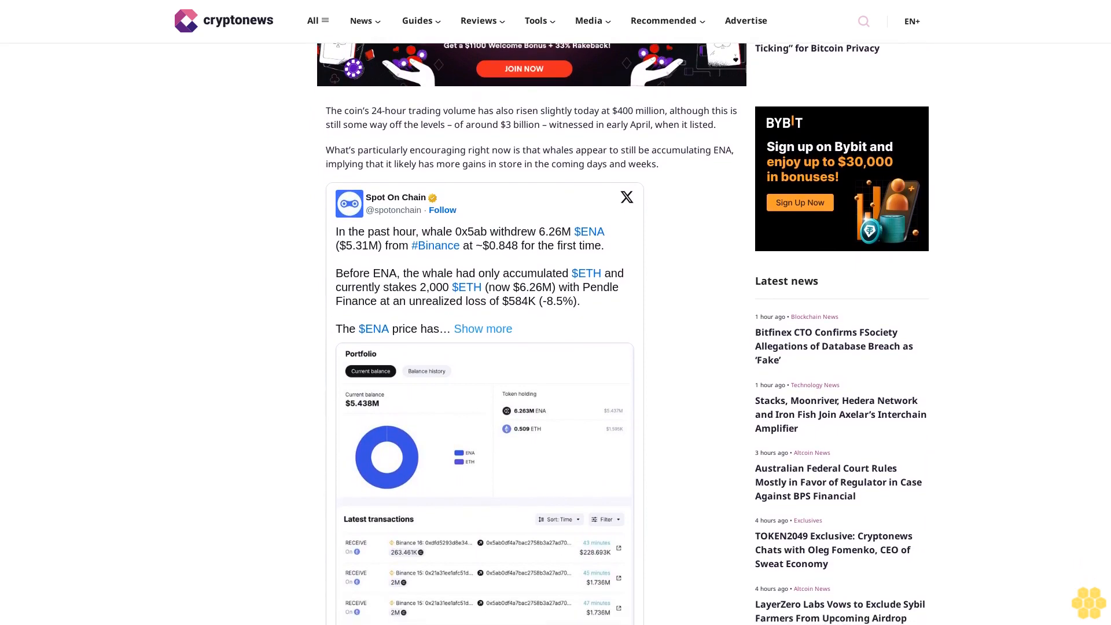
scroll("down", 3)
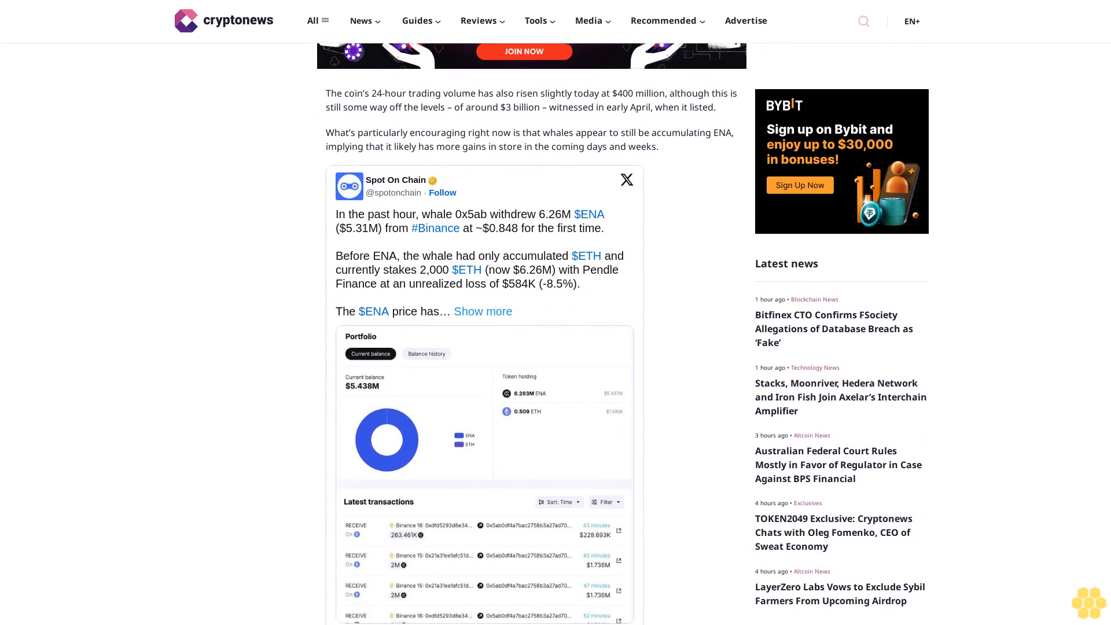
scroll("down", 3)
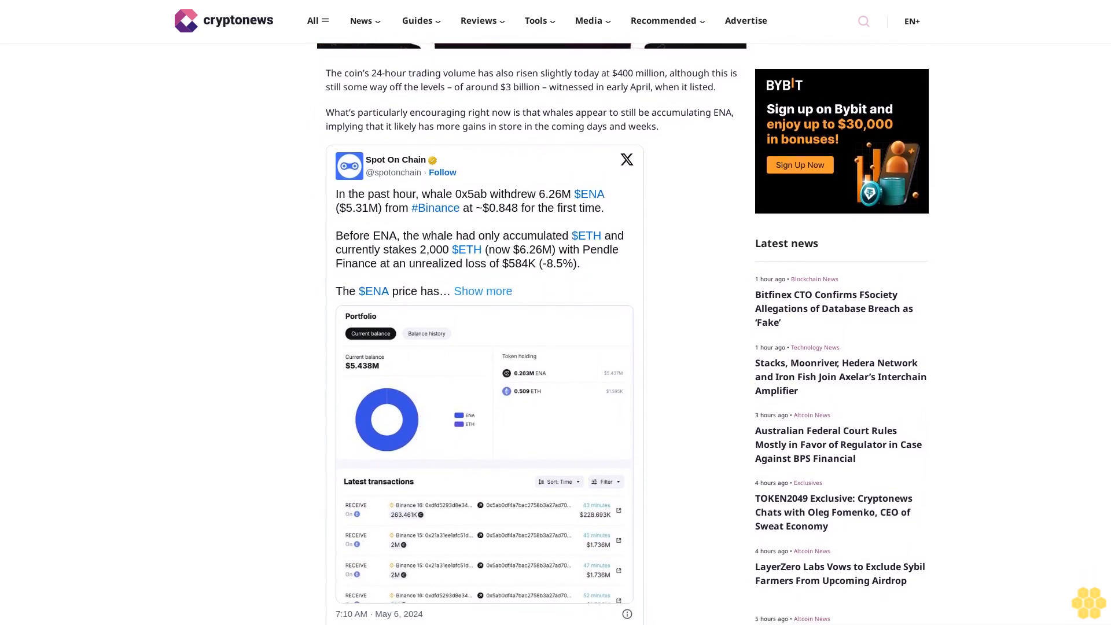
scroll("down", 3)
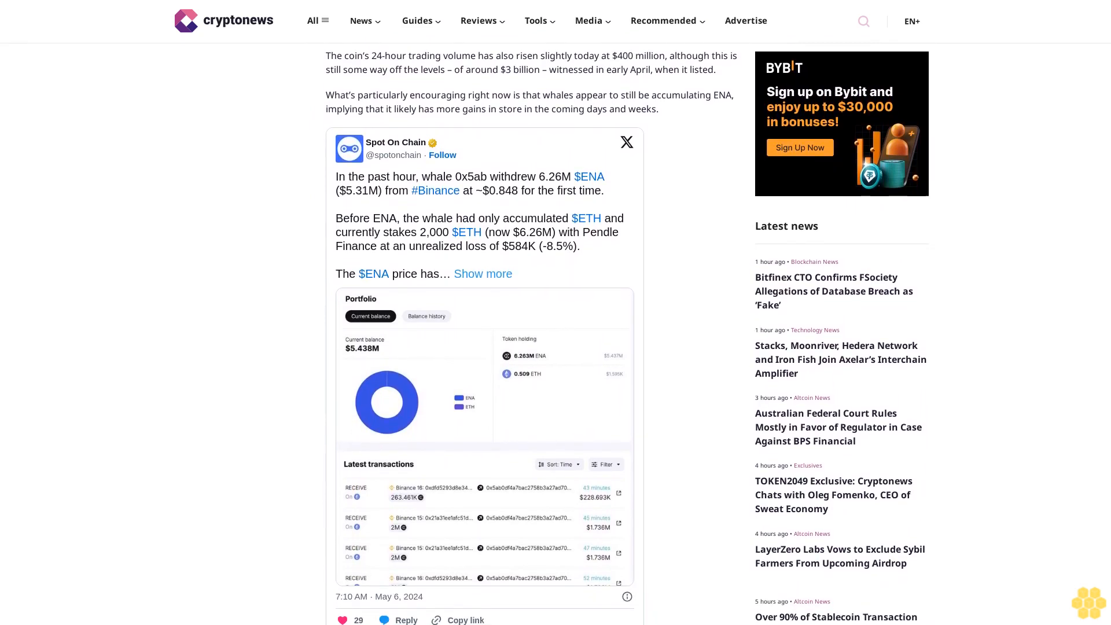
scroll("down", 3)
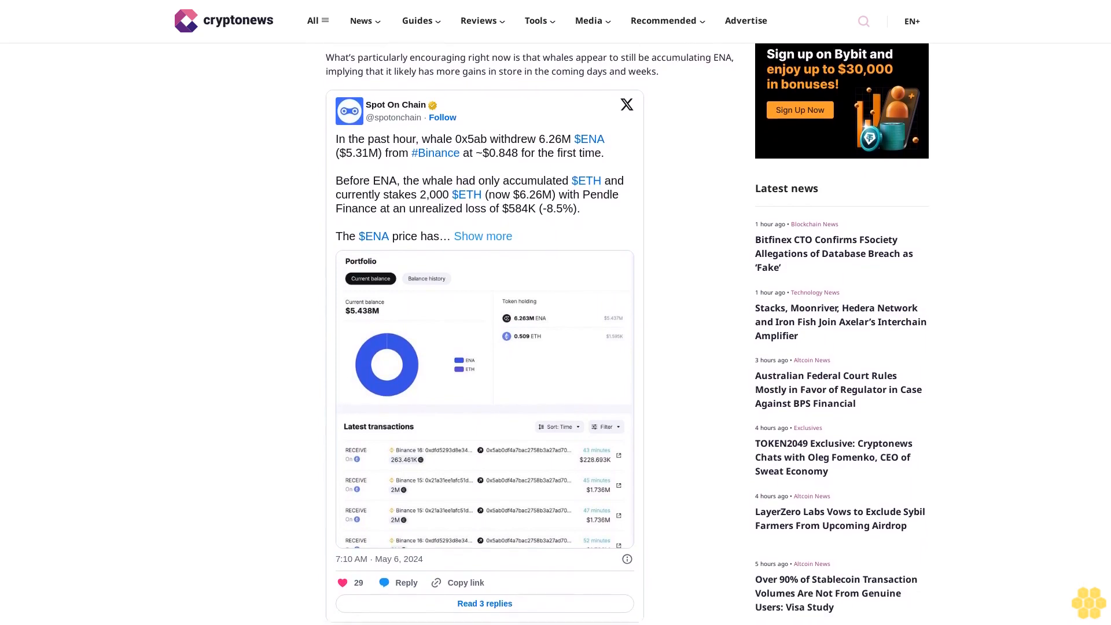
scroll("down", 3)
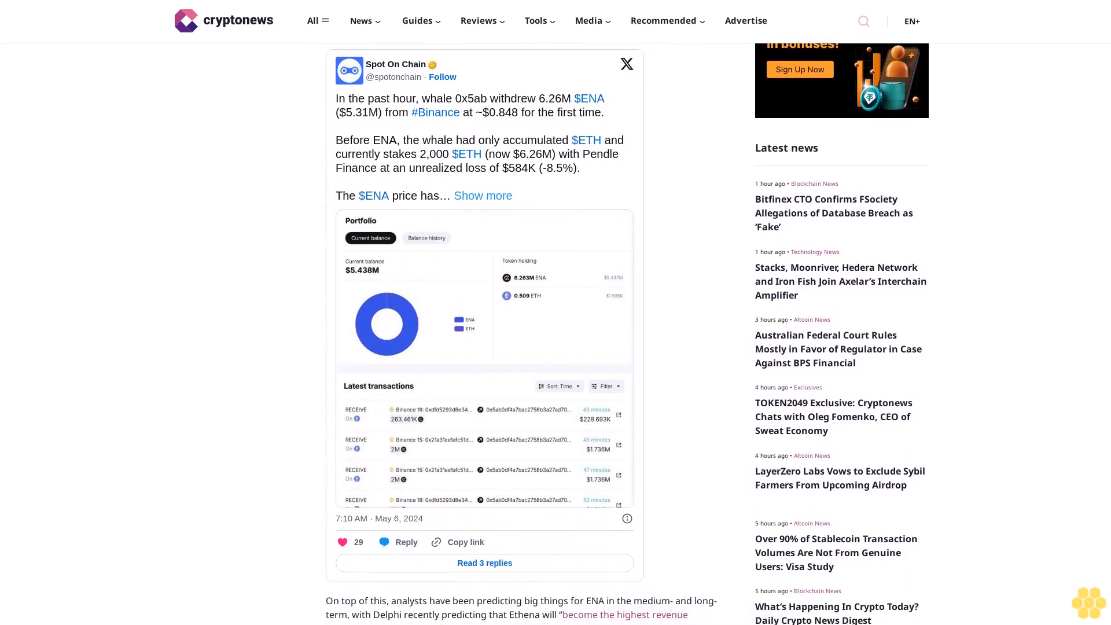
scroll("down", 3)
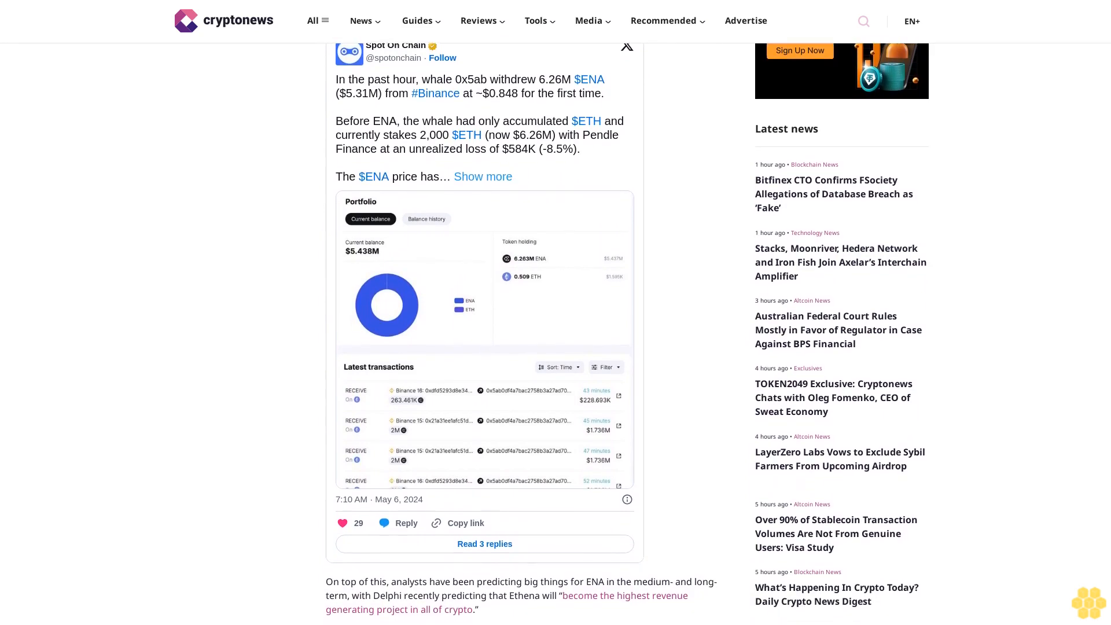
scroll("down", 3)
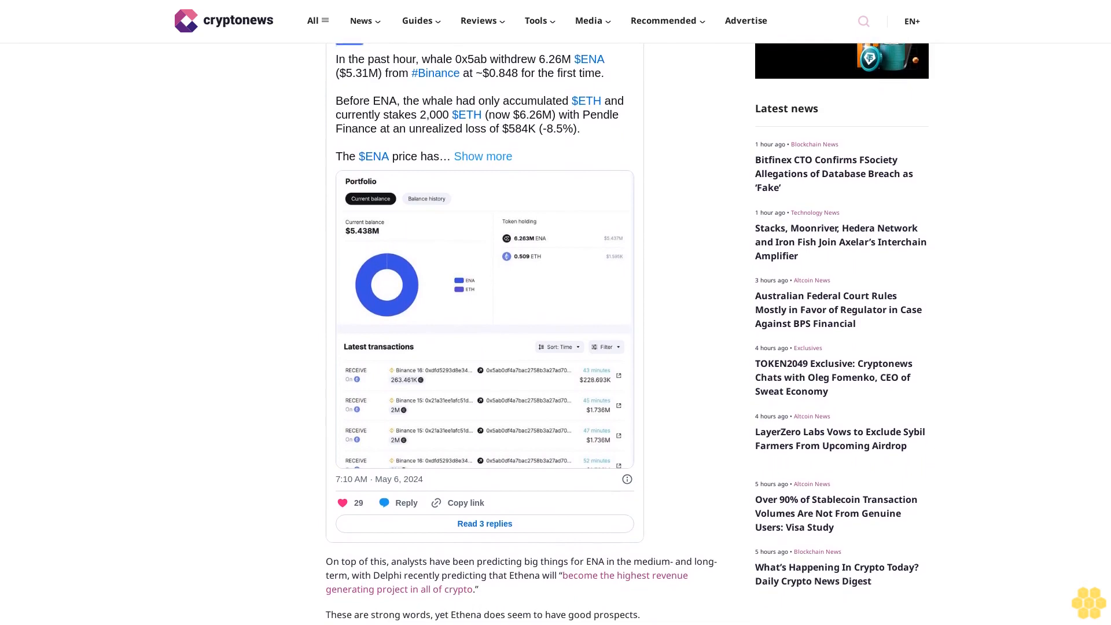
scroll("down", 3)
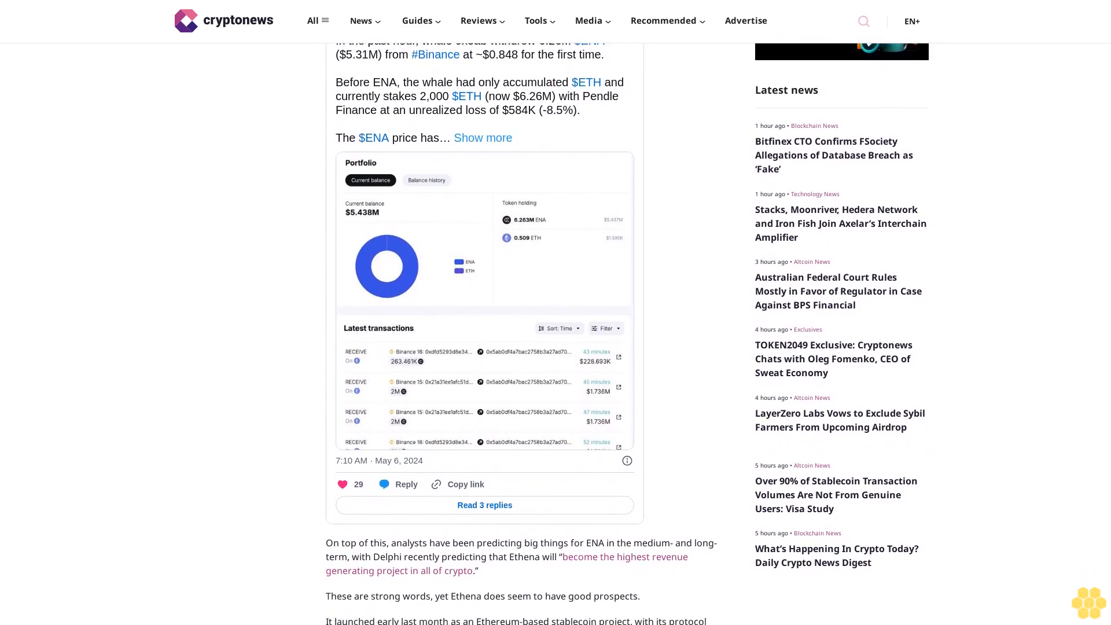
scroll("down", 3)
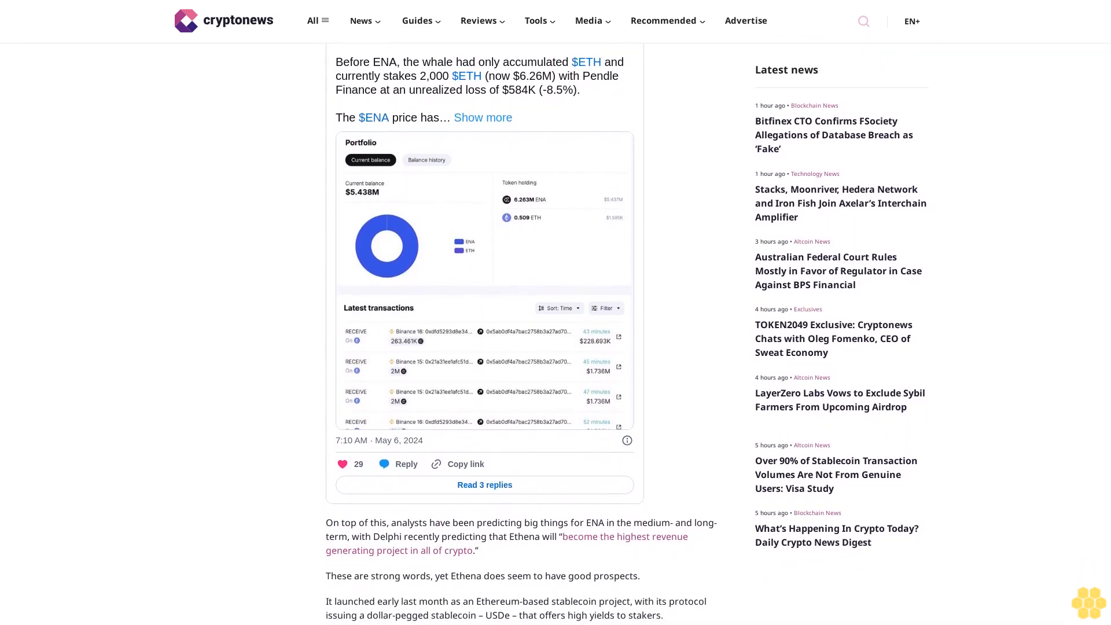
scroll("down", 3)
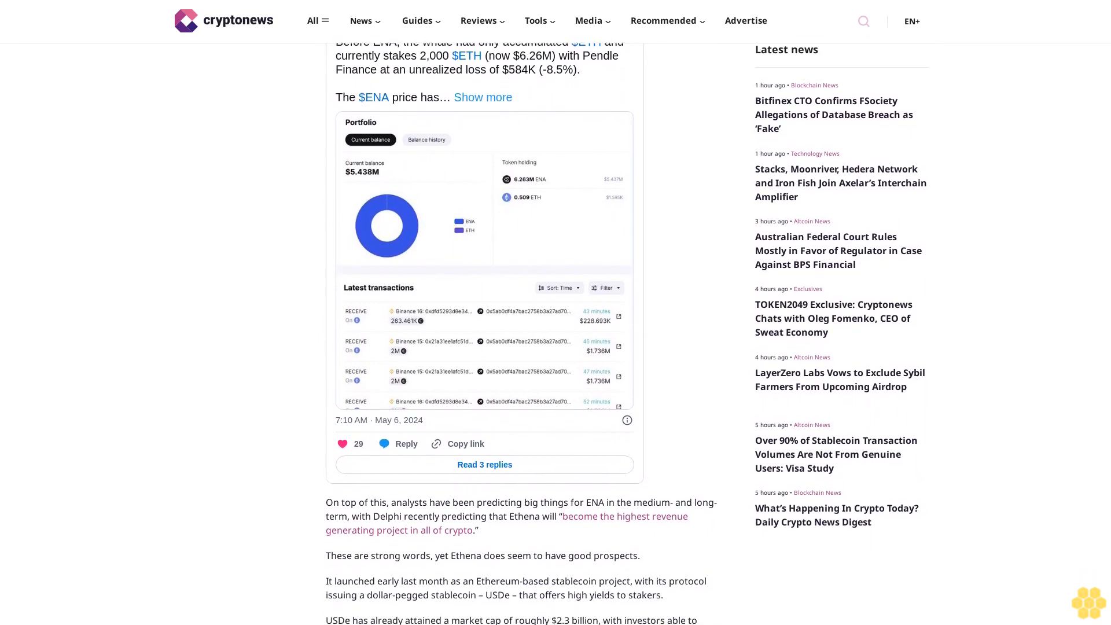
scroll("down", 3)
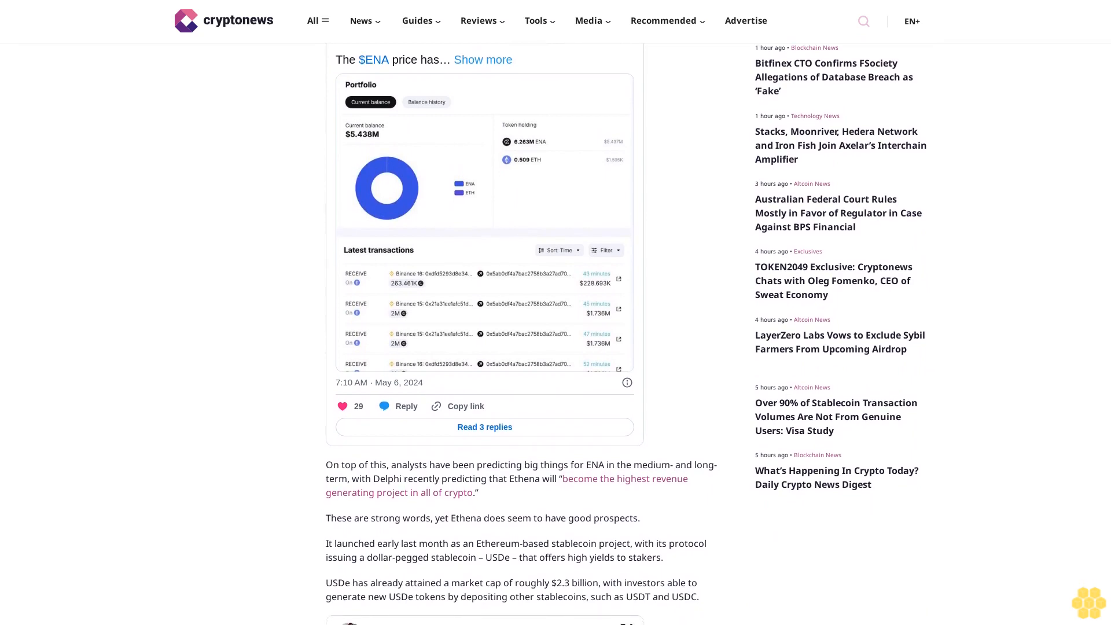
scroll("down", 3)
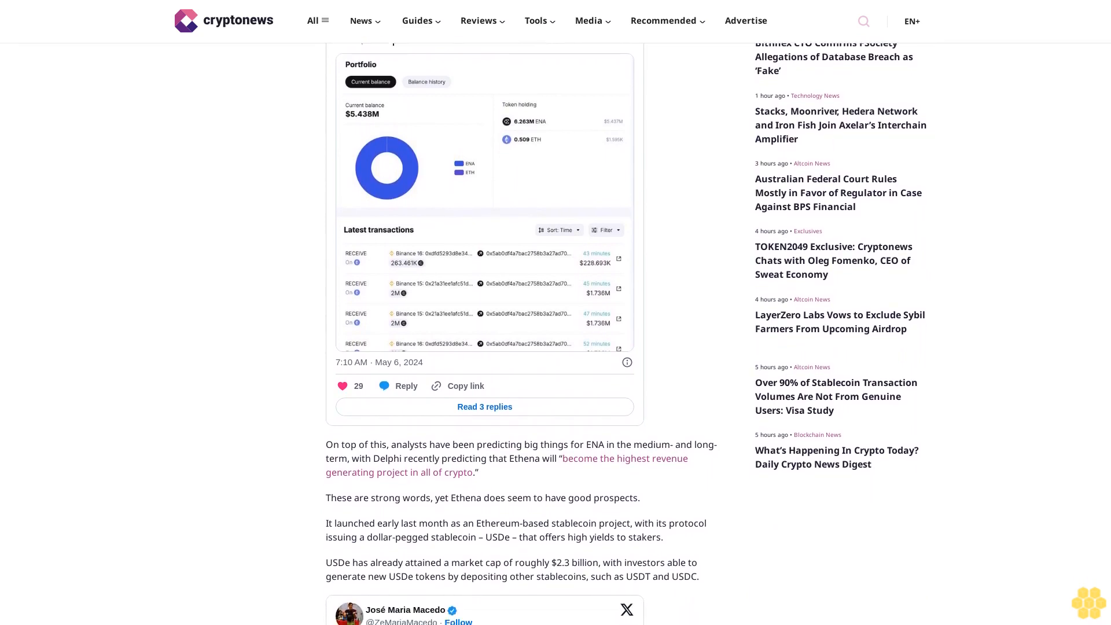
scroll("down", 3)
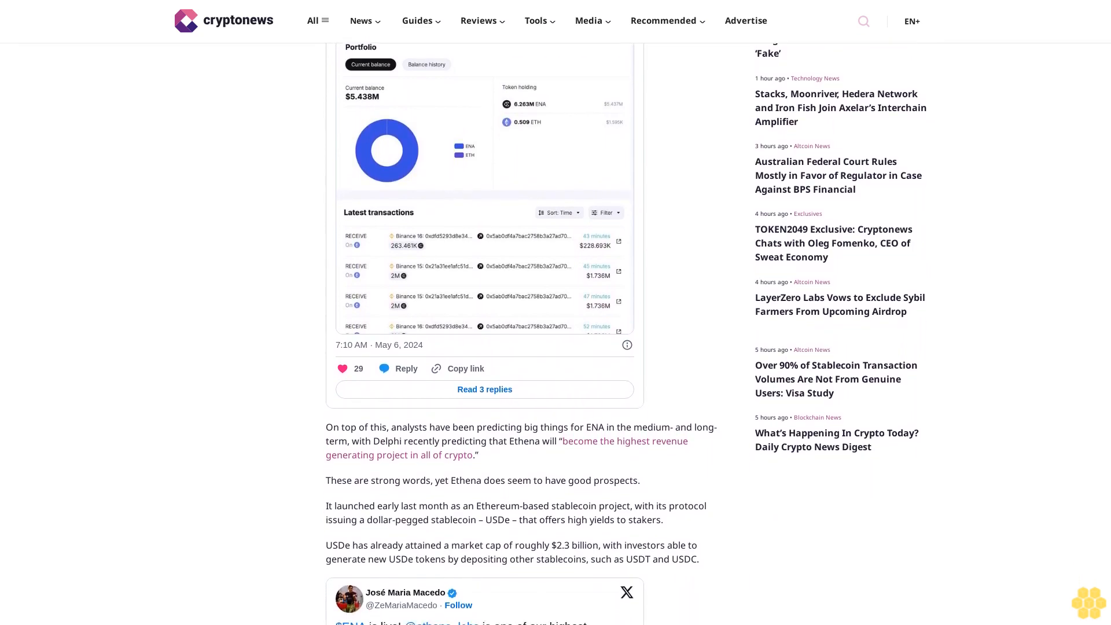
scroll("down", 3)
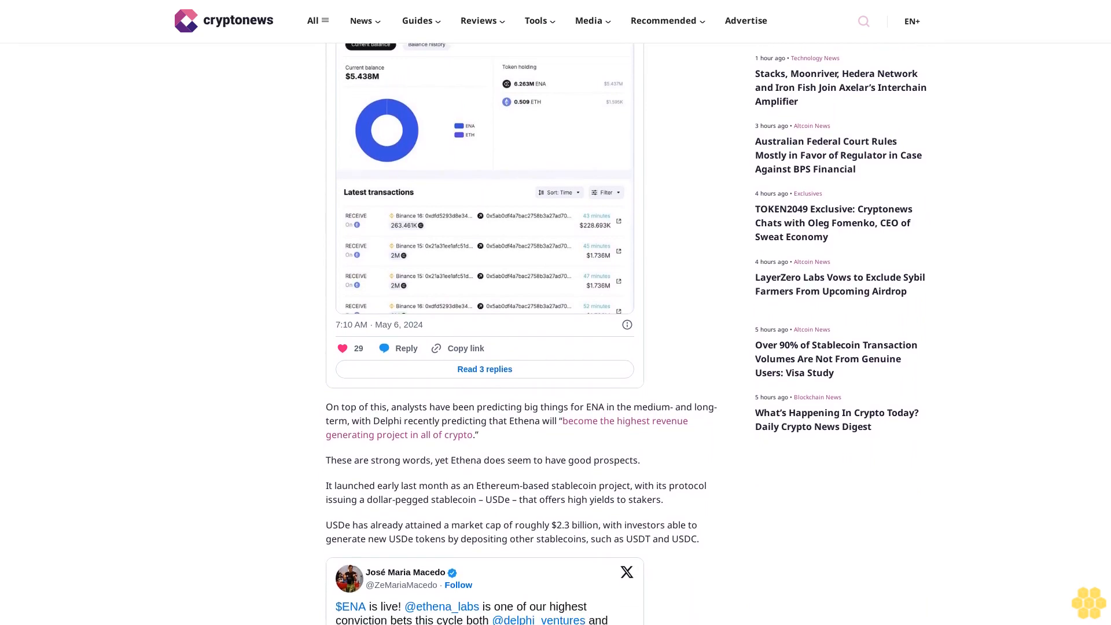
scroll("down", 3)
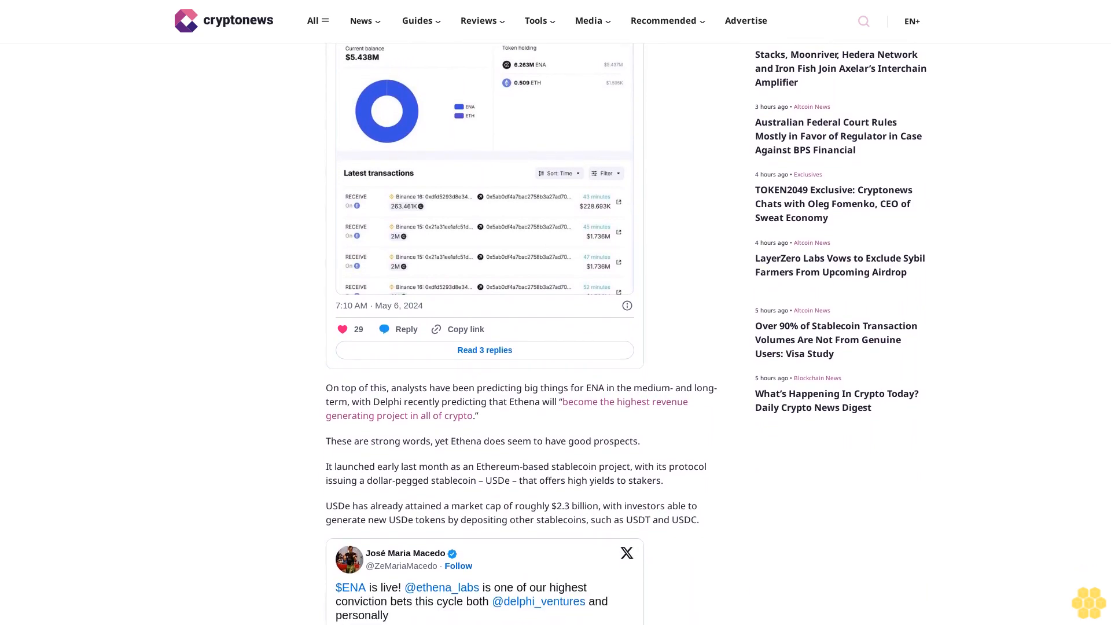
scroll("down", 3)
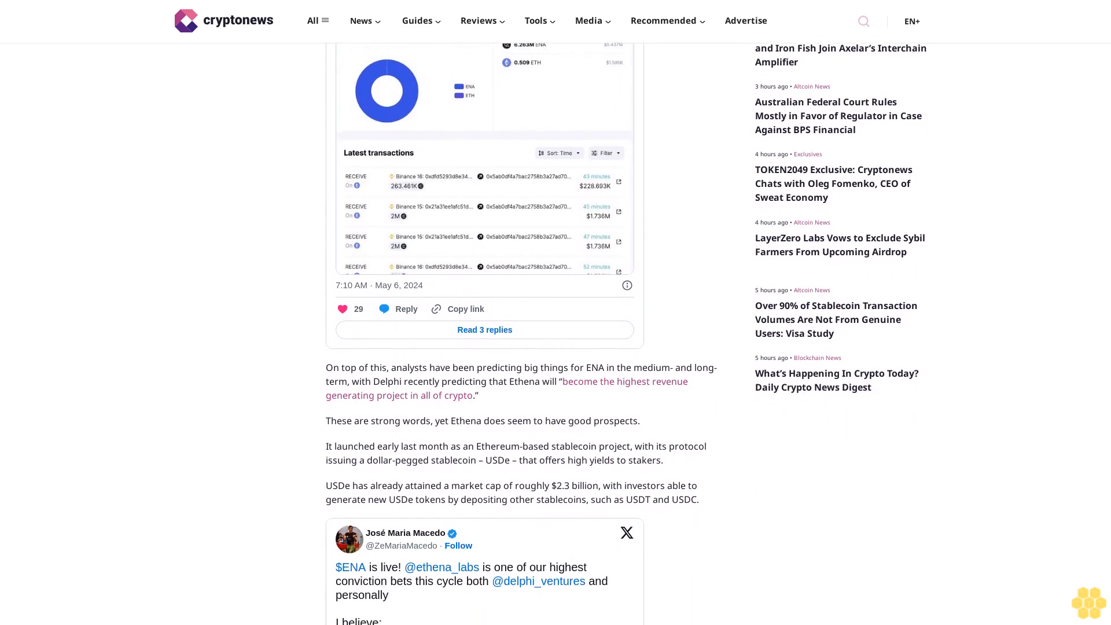
scroll("down", 3)
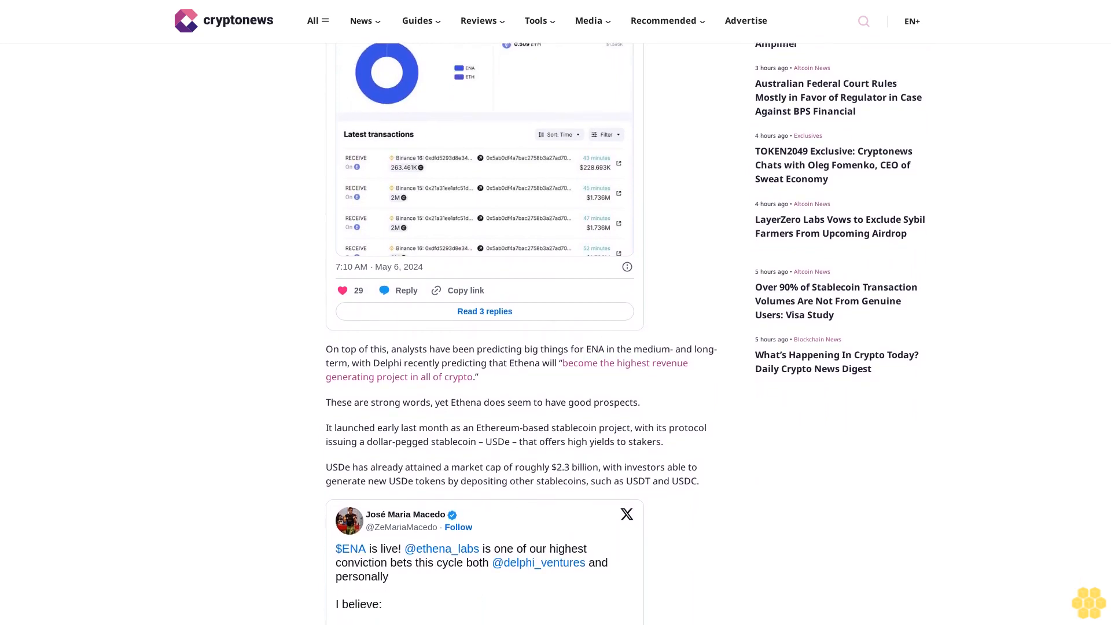
scroll("down", 3)
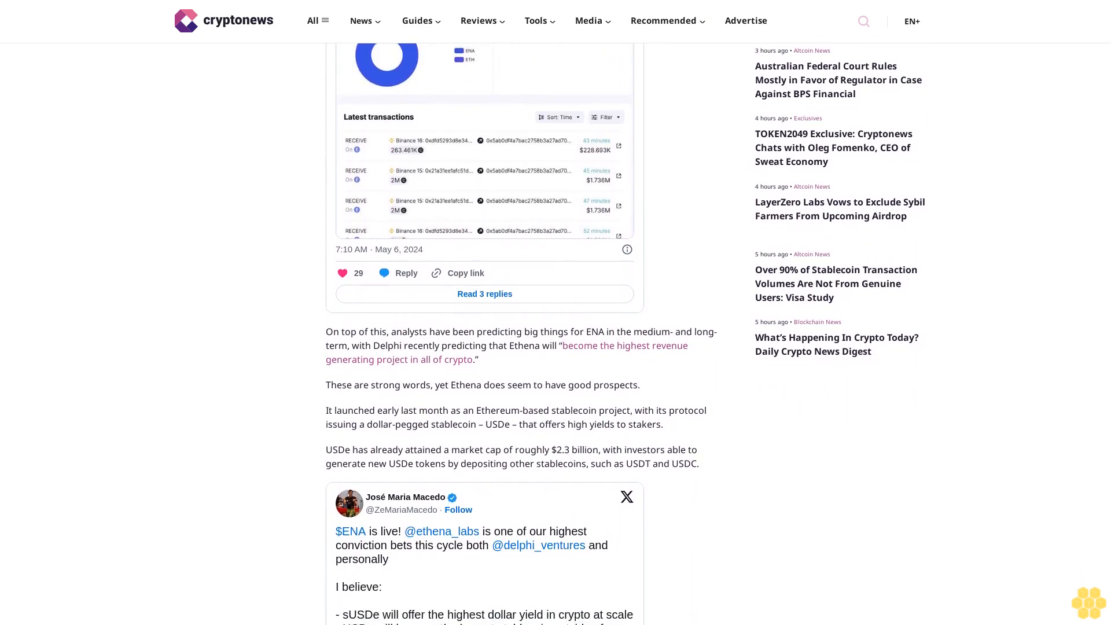
scroll("down", 3)
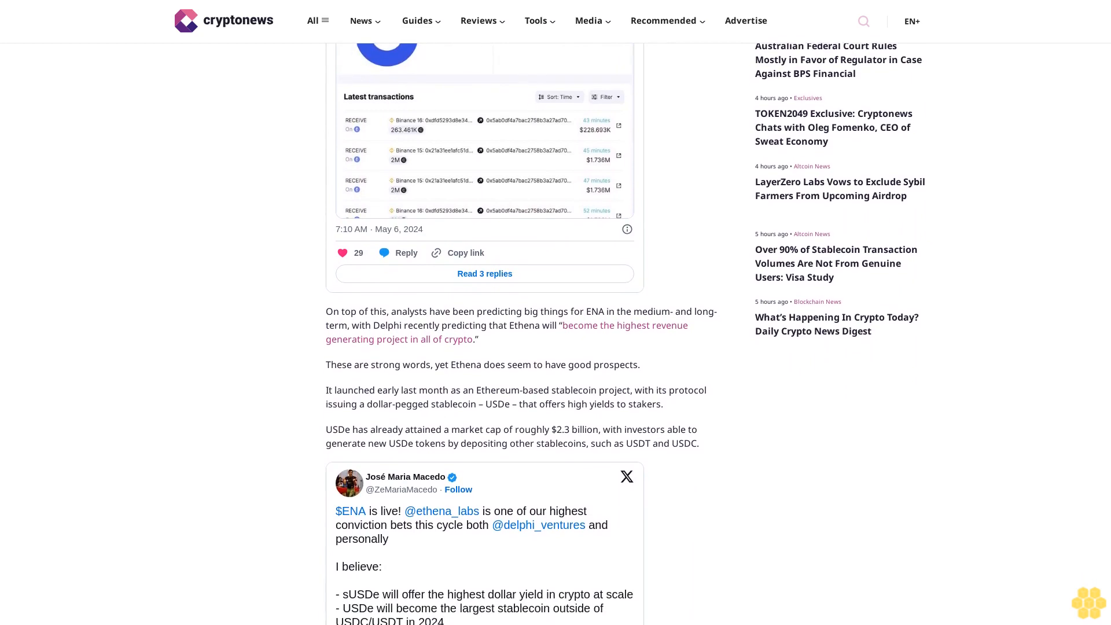
scroll("down", 3)
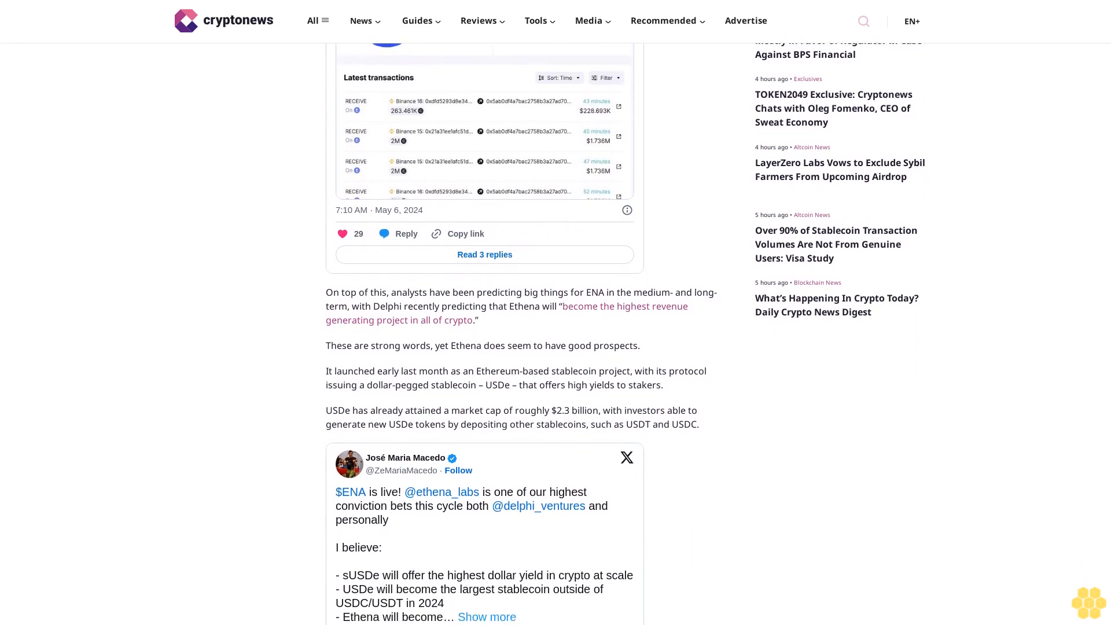
scroll("down", 3)
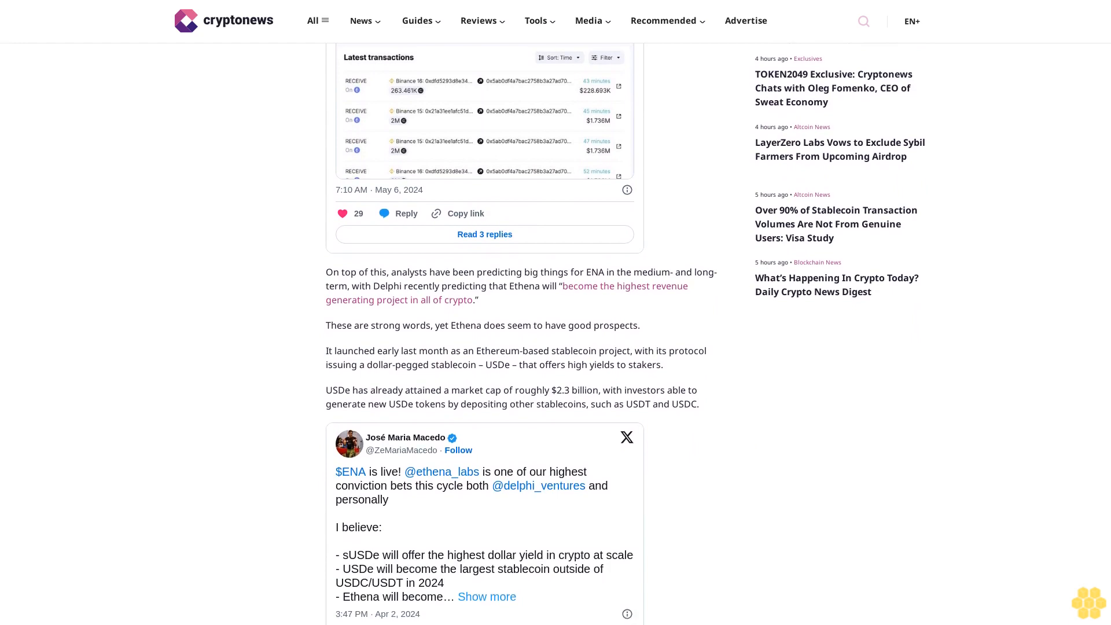
scroll("down", 3)
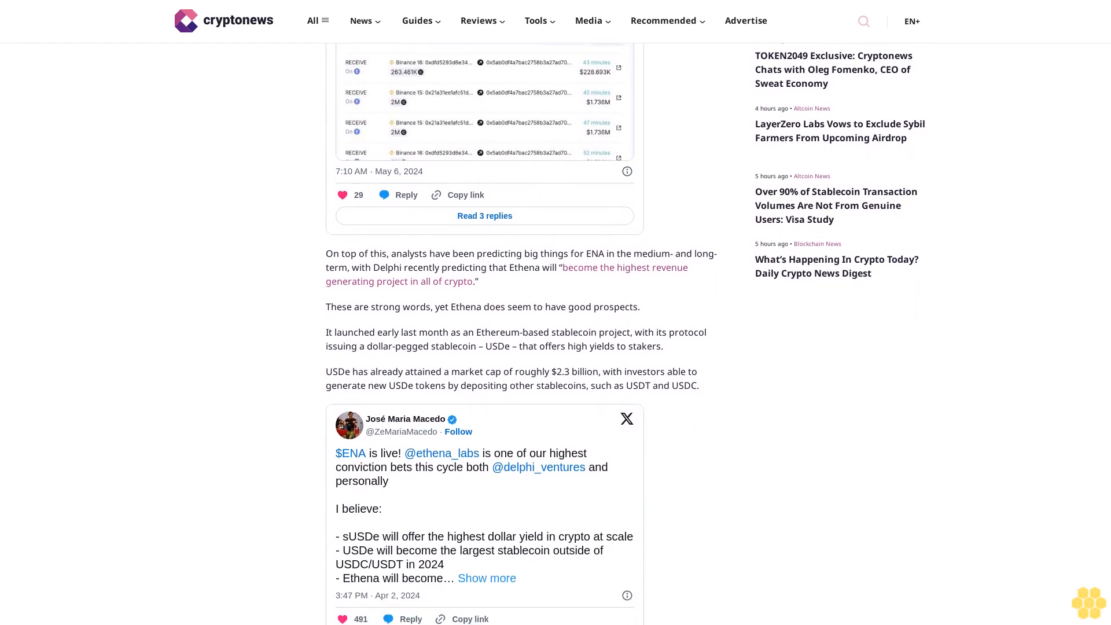
scroll("down", 3)
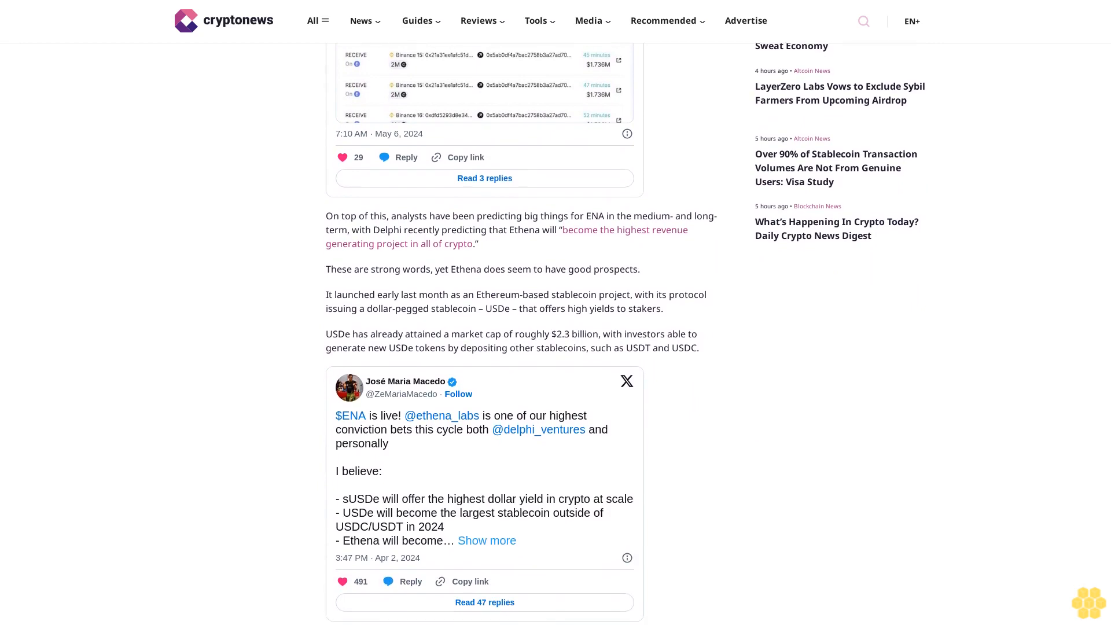
scroll("down", 3)
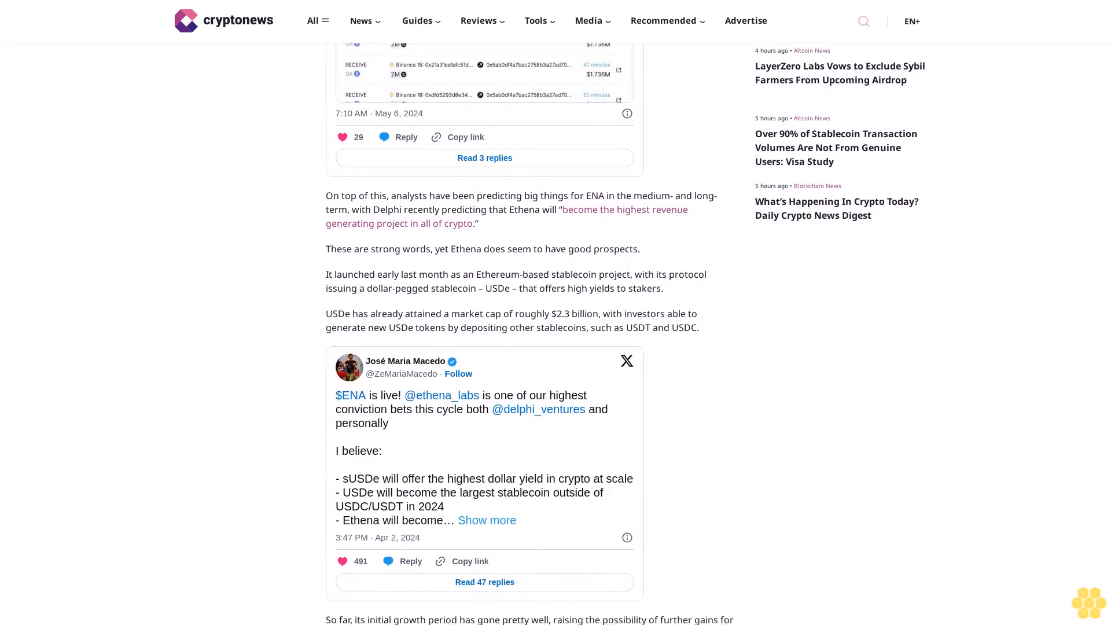
scroll("down", 3)
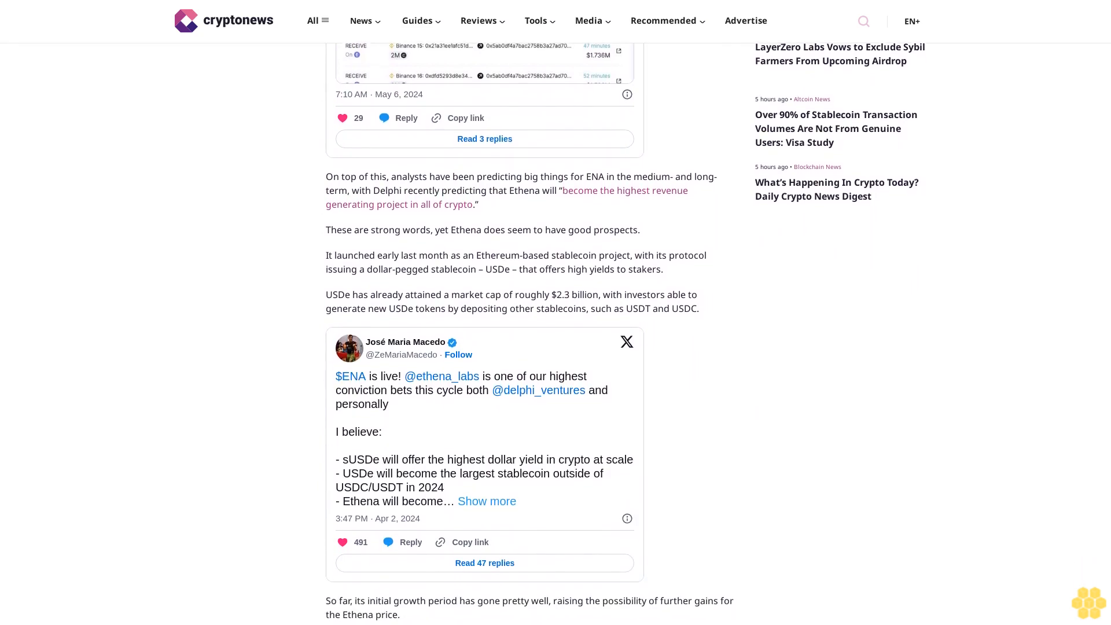
scroll("down", 3)
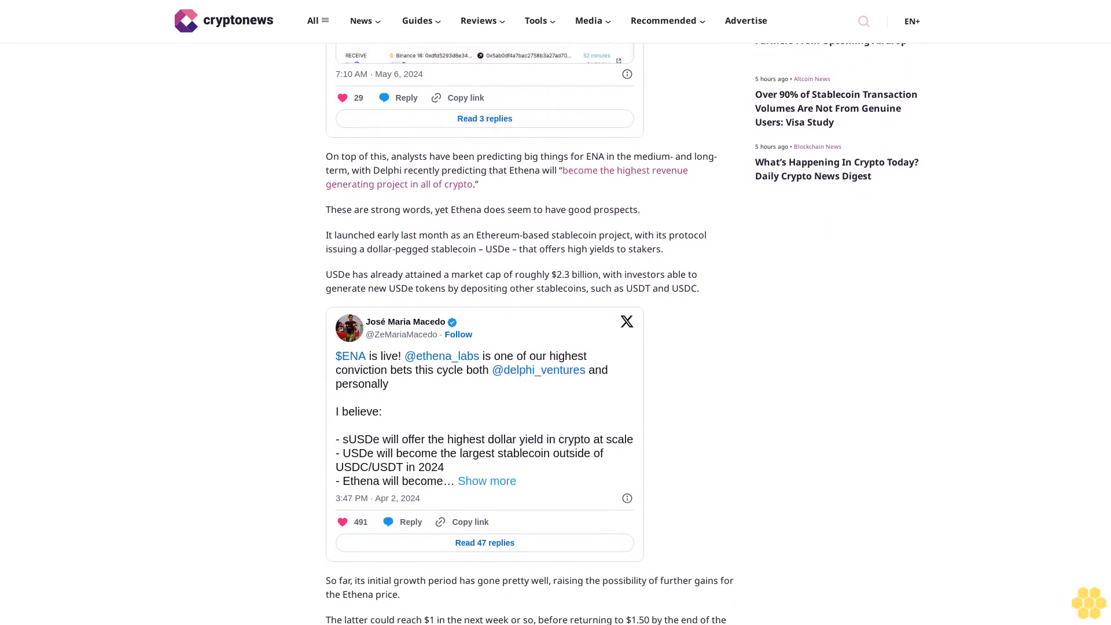
scroll("down", 3)
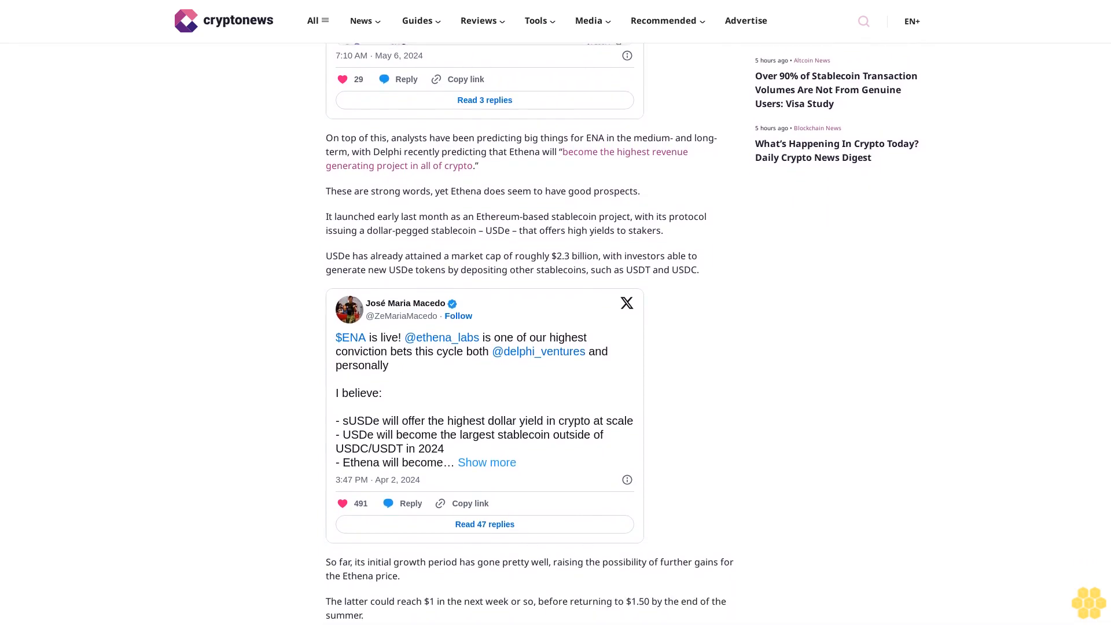
scroll("down", 3)
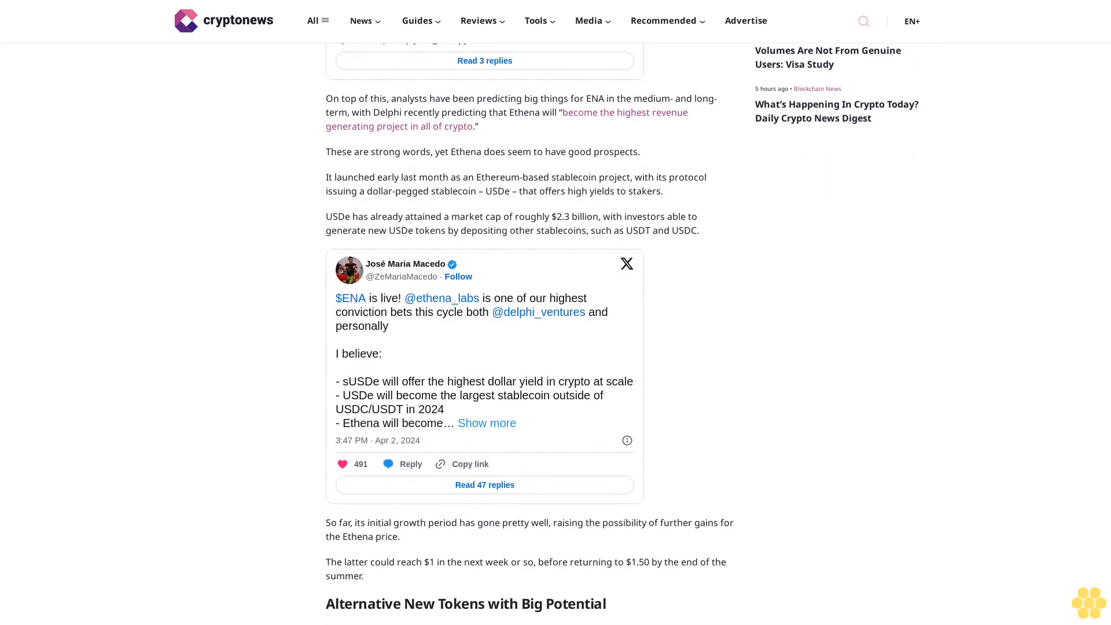
scroll("down", 3)
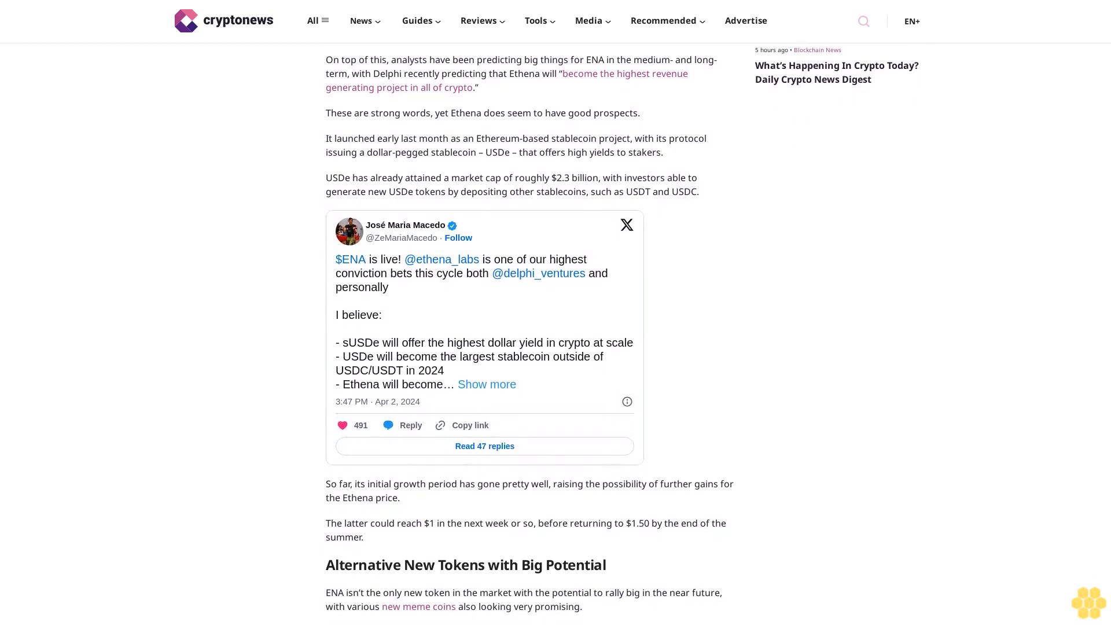
scroll("down", 3)
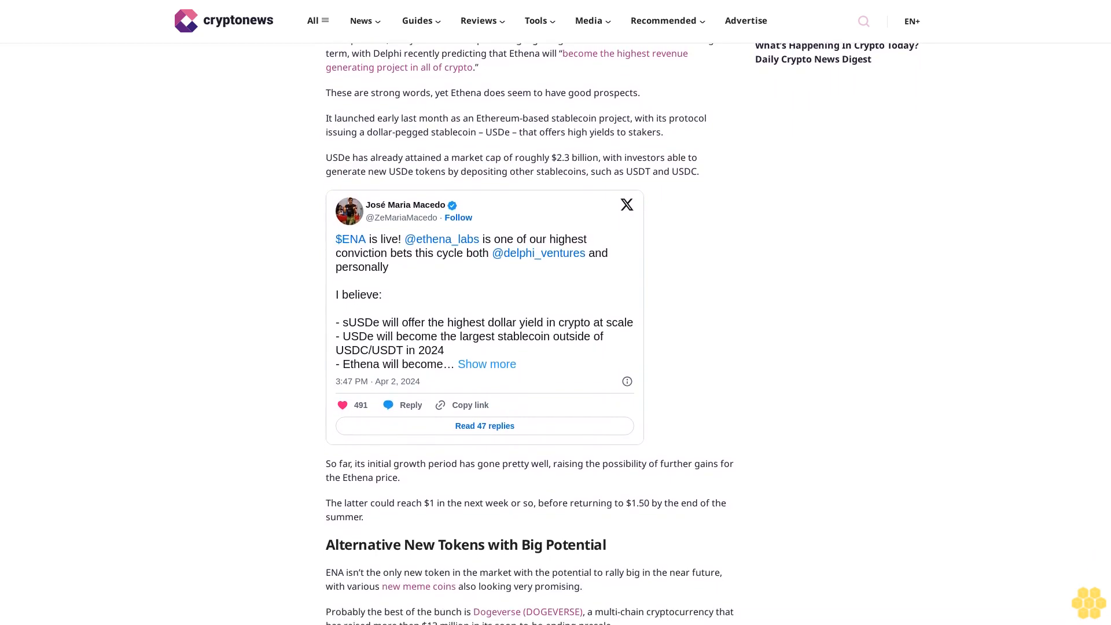
scroll("down", 3)
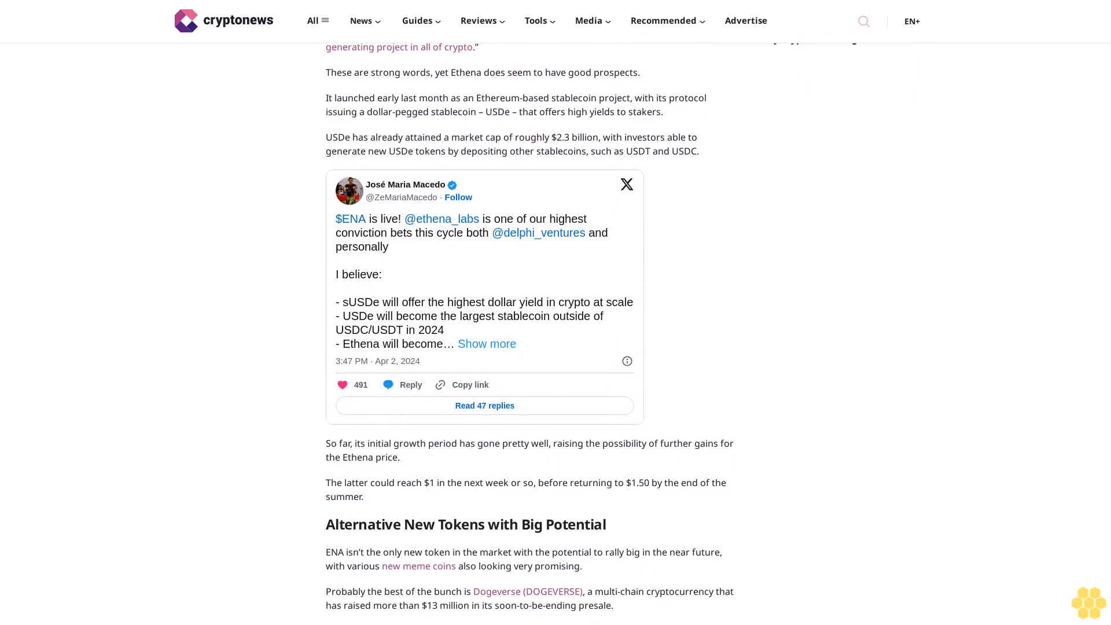
scroll("down", 3)
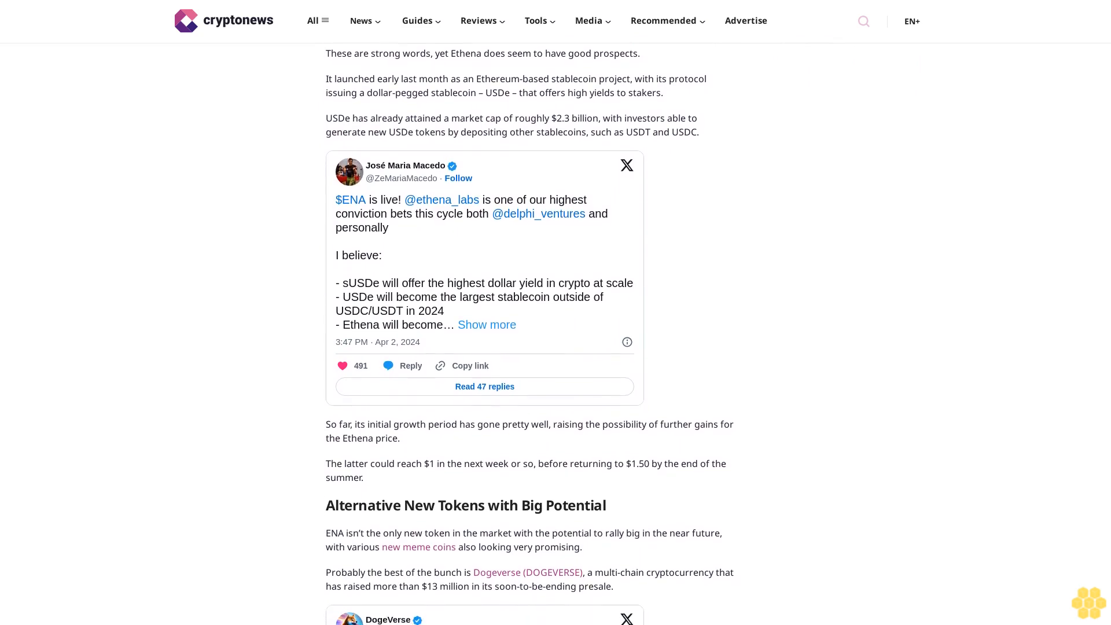
scroll("down", 3)
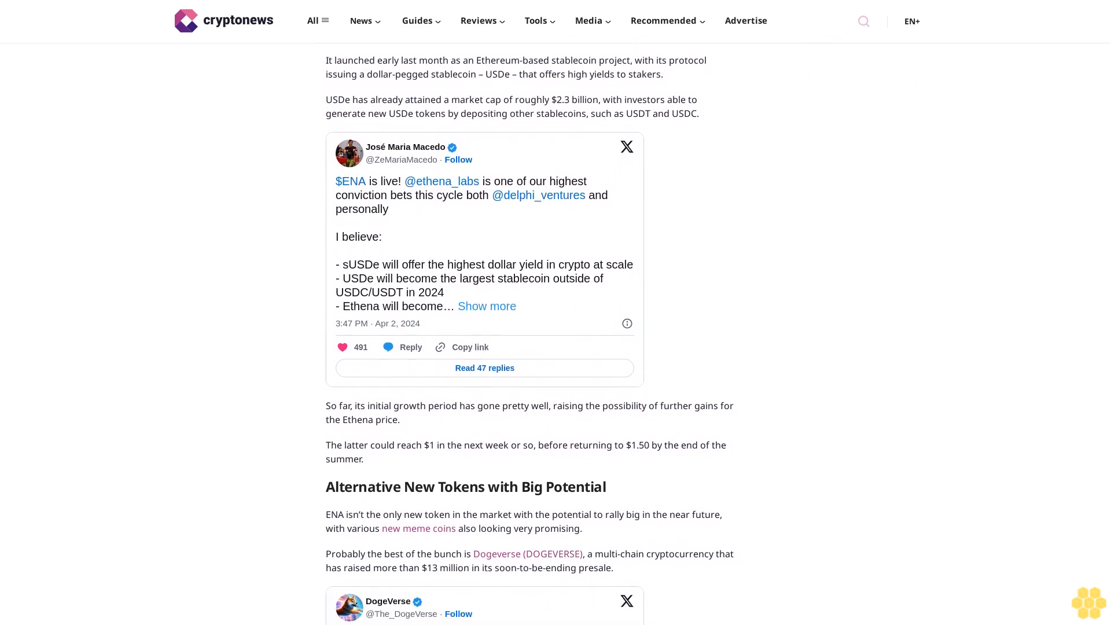
scroll("down", 3)
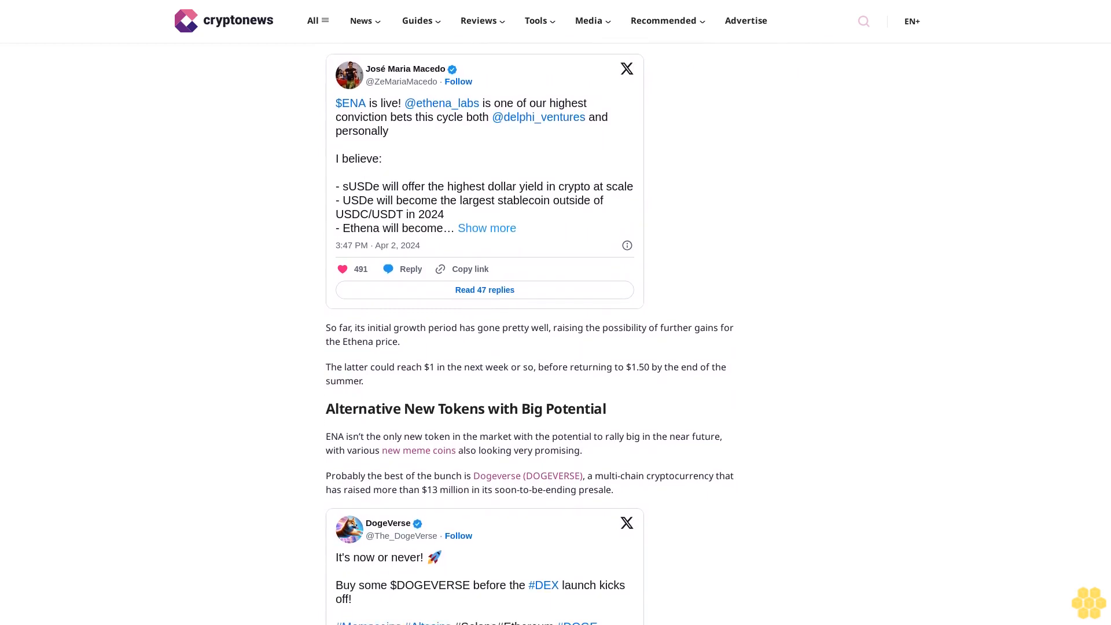
scroll("down", 3)
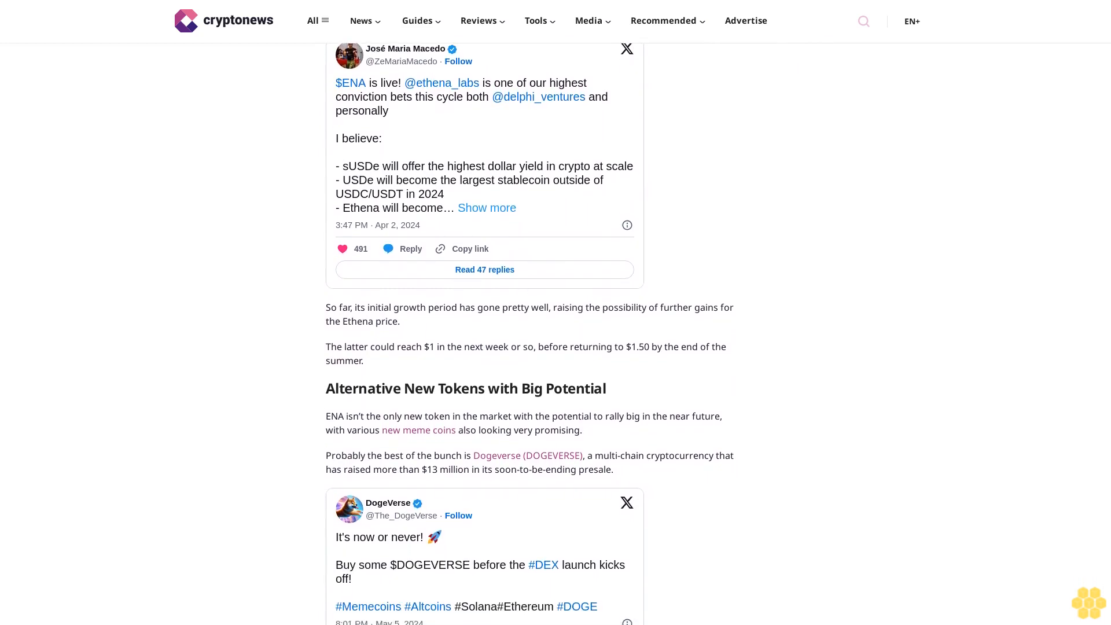
scroll("down", 3)
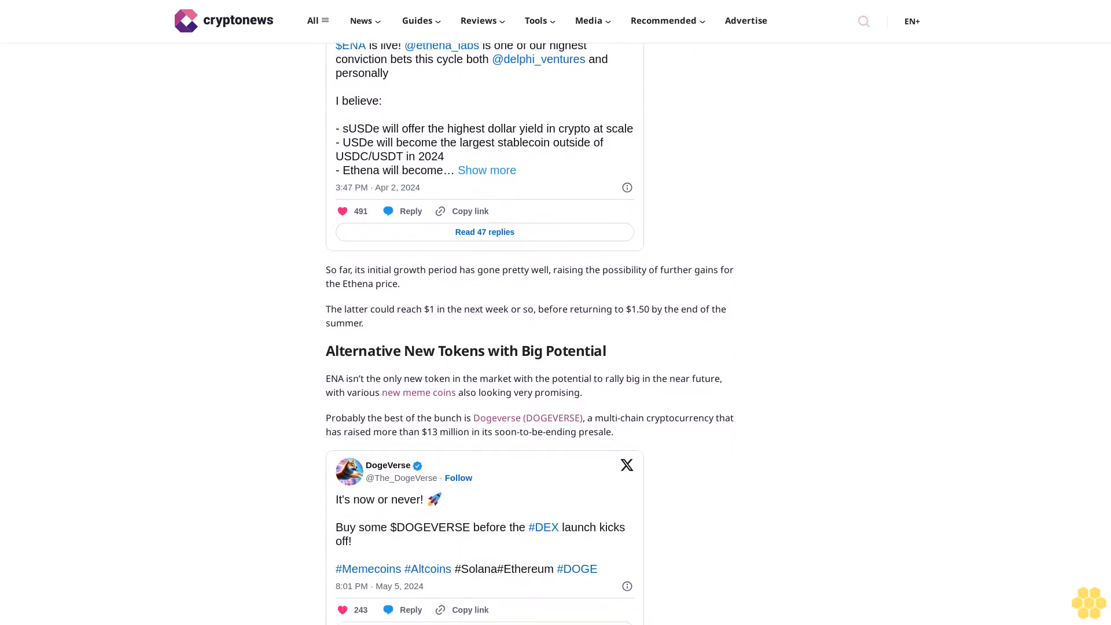
scroll("down", 3)
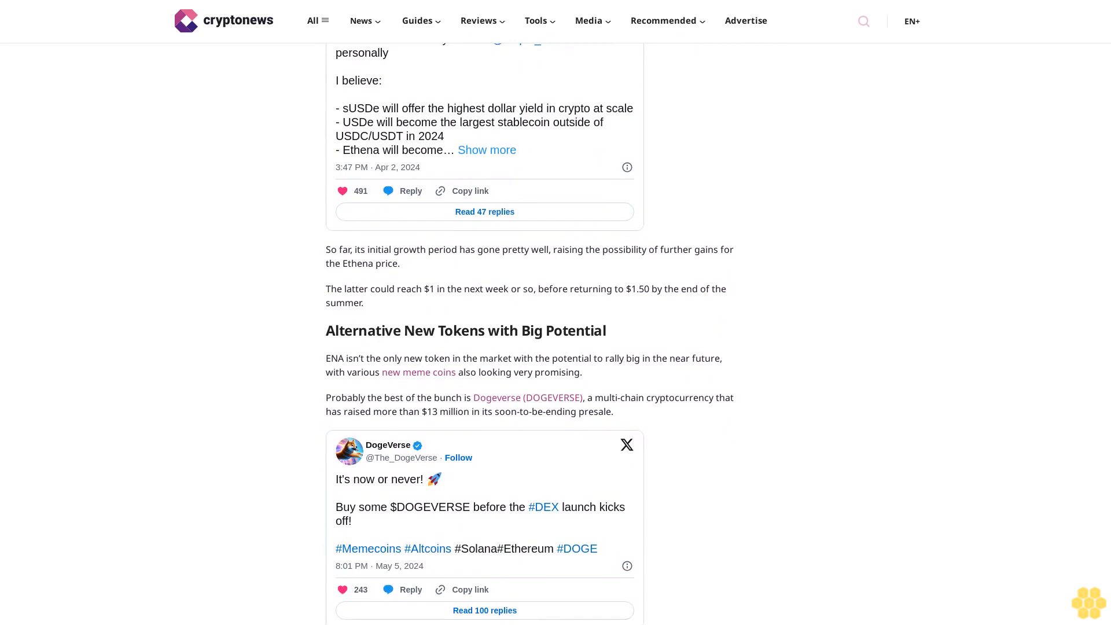
scroll("up", 3)
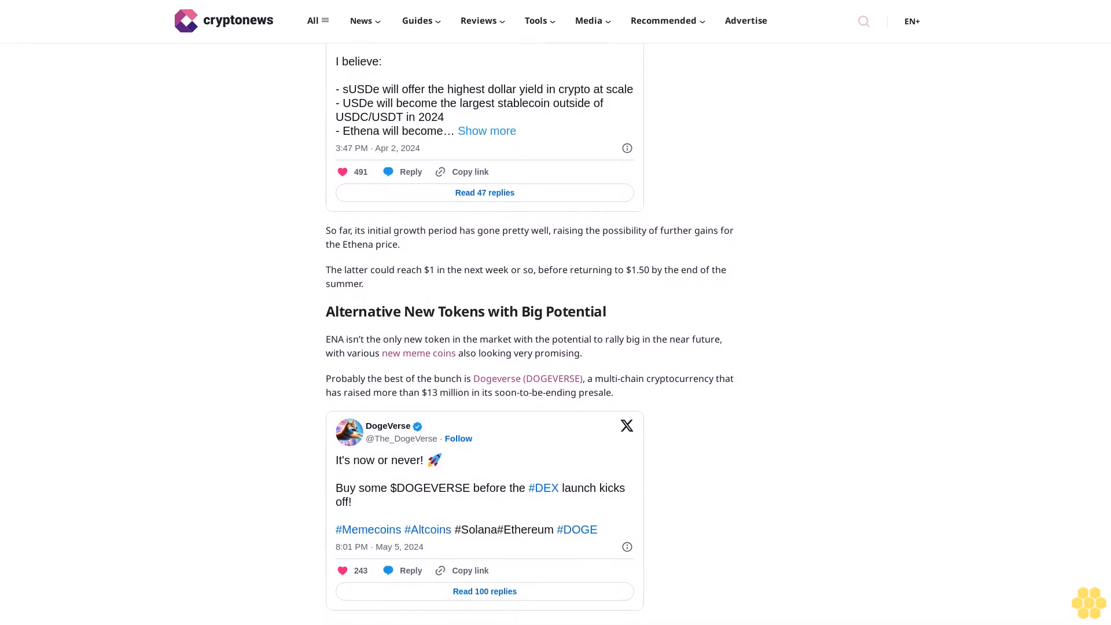
scroll("down", 3)
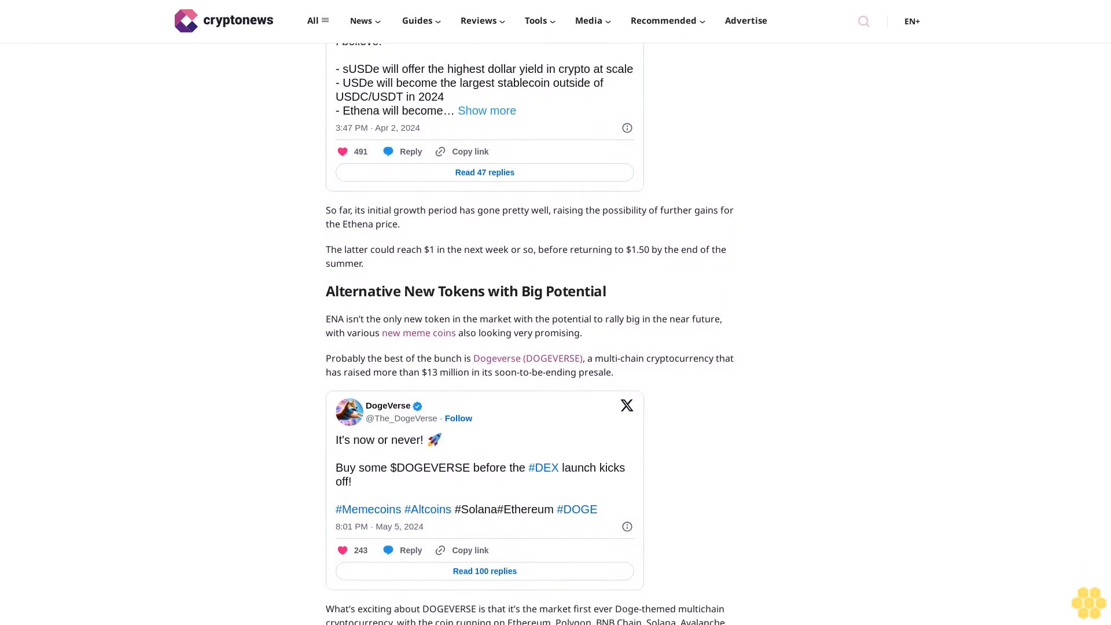
scroll("down", 3)
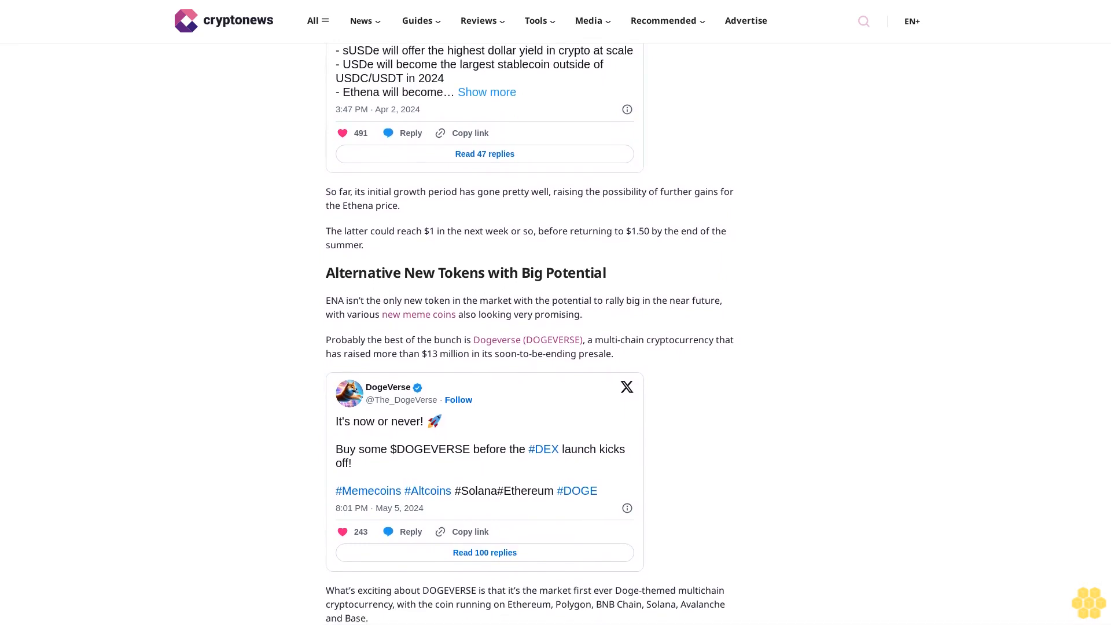
scroll("down", 3)
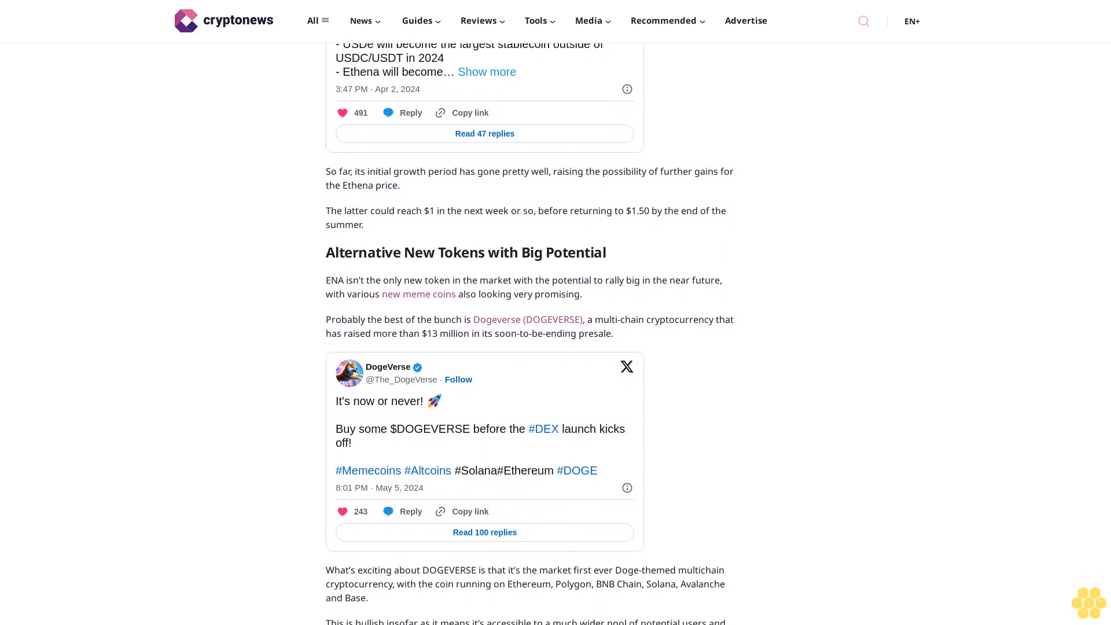
scroll("down", 3)
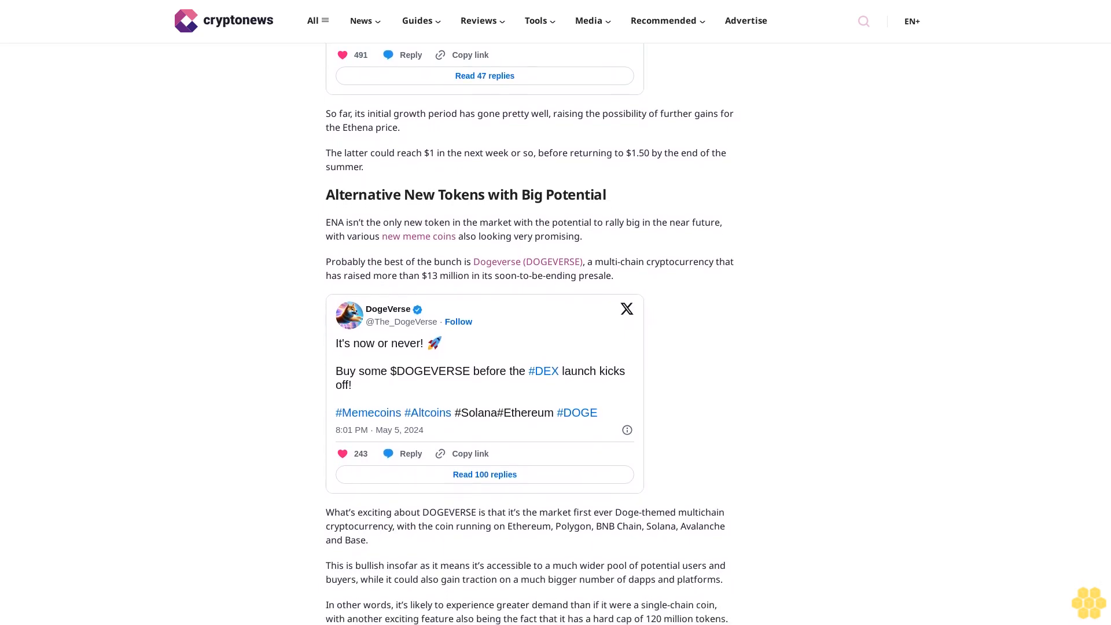
scroll("down", 3)
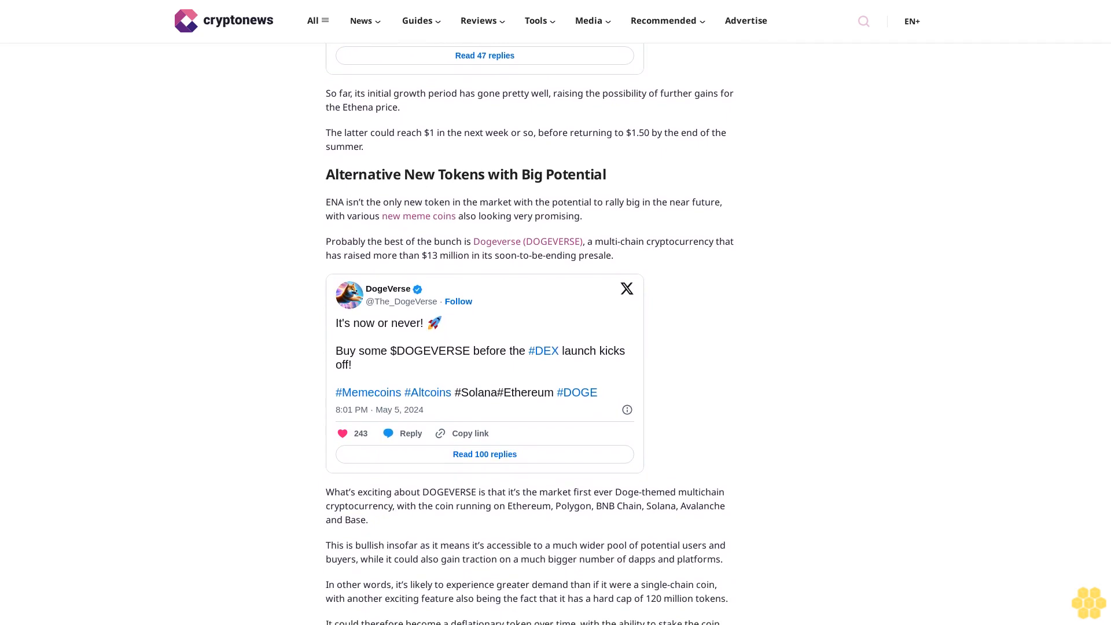
scroll("up", 3)
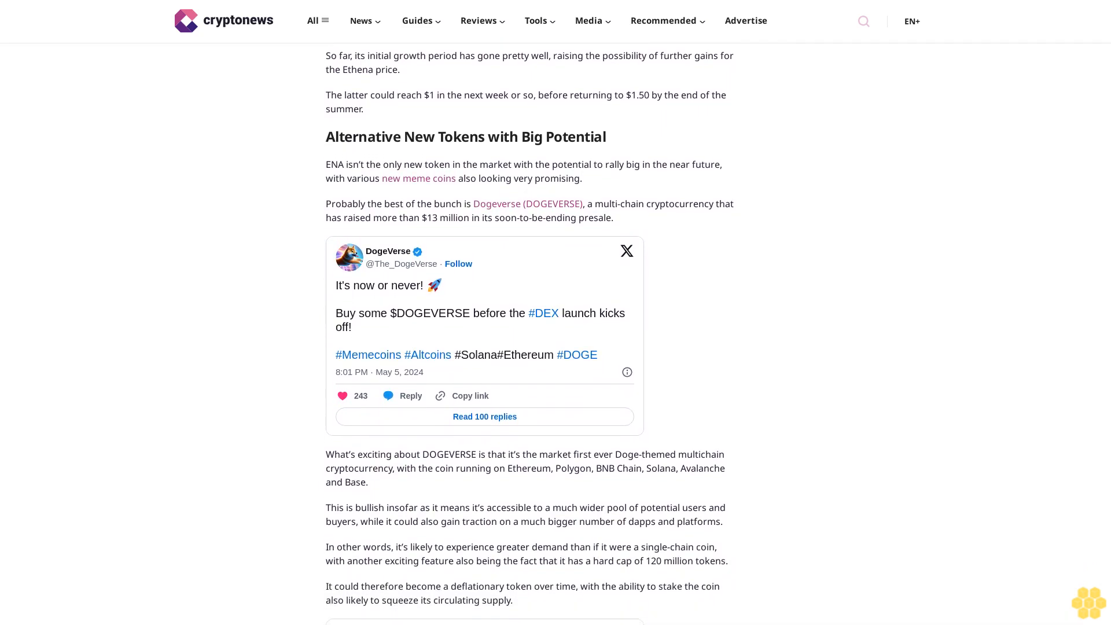
scroll("down", 3)
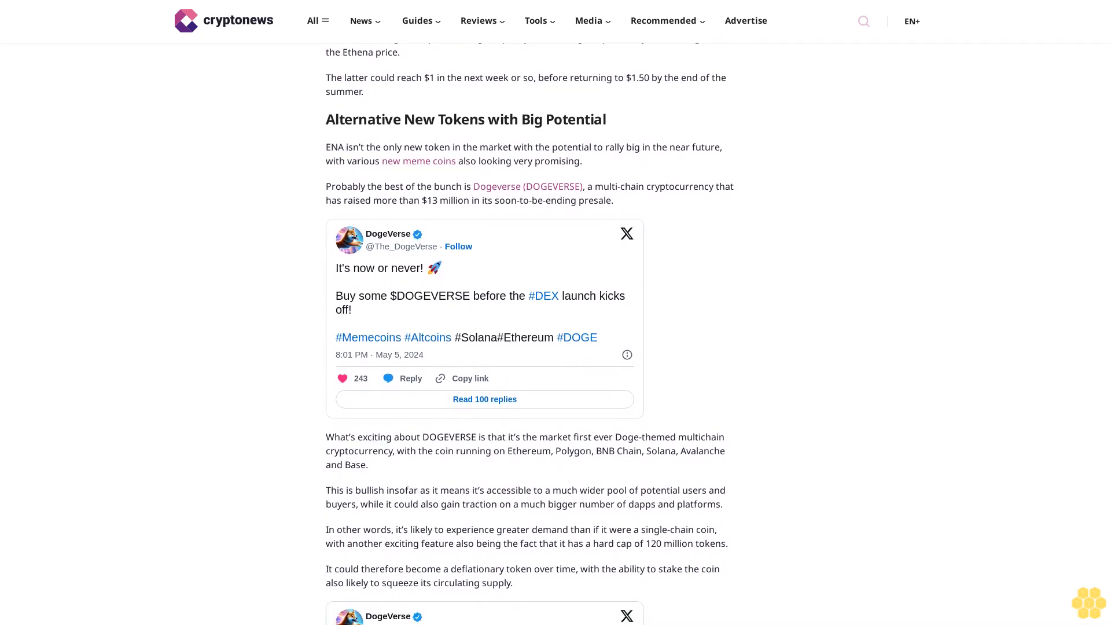
scroll("down", 3)
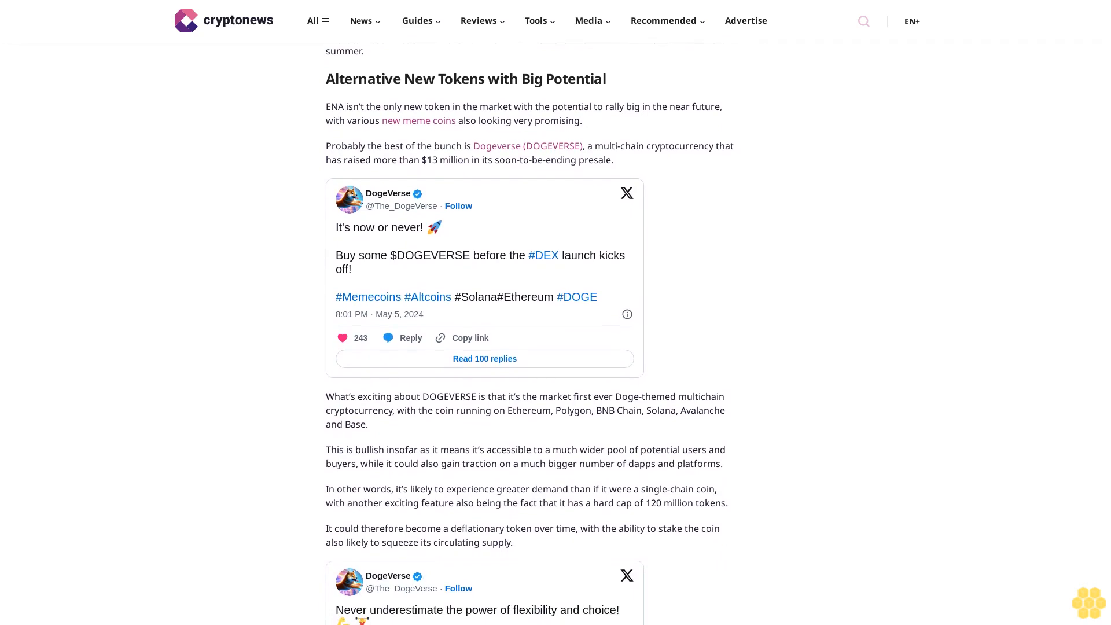
scroll("down", 3)
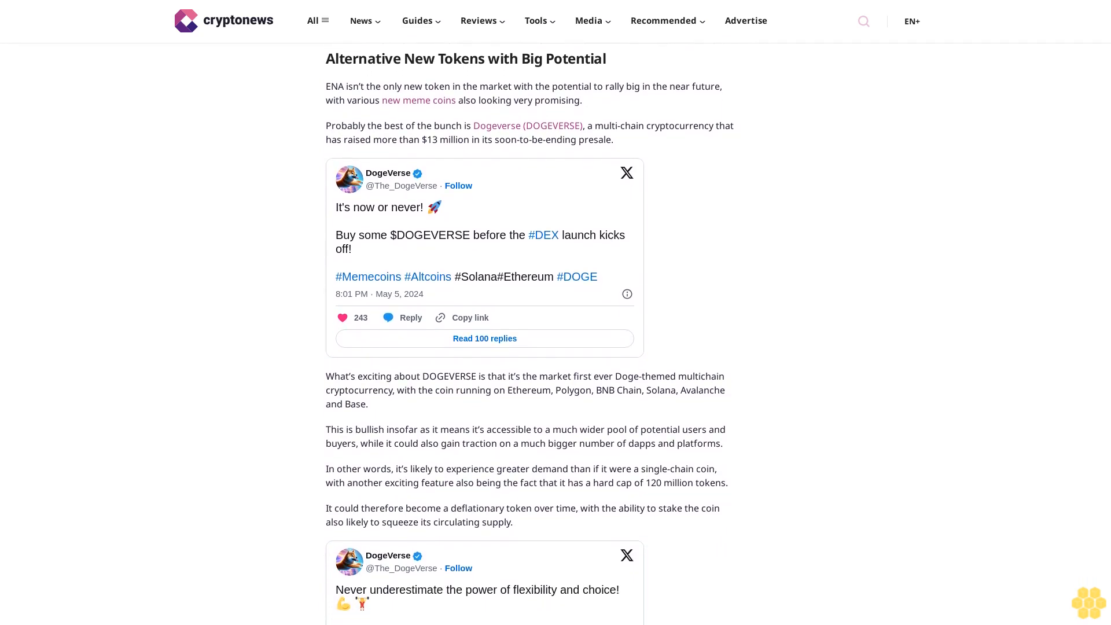